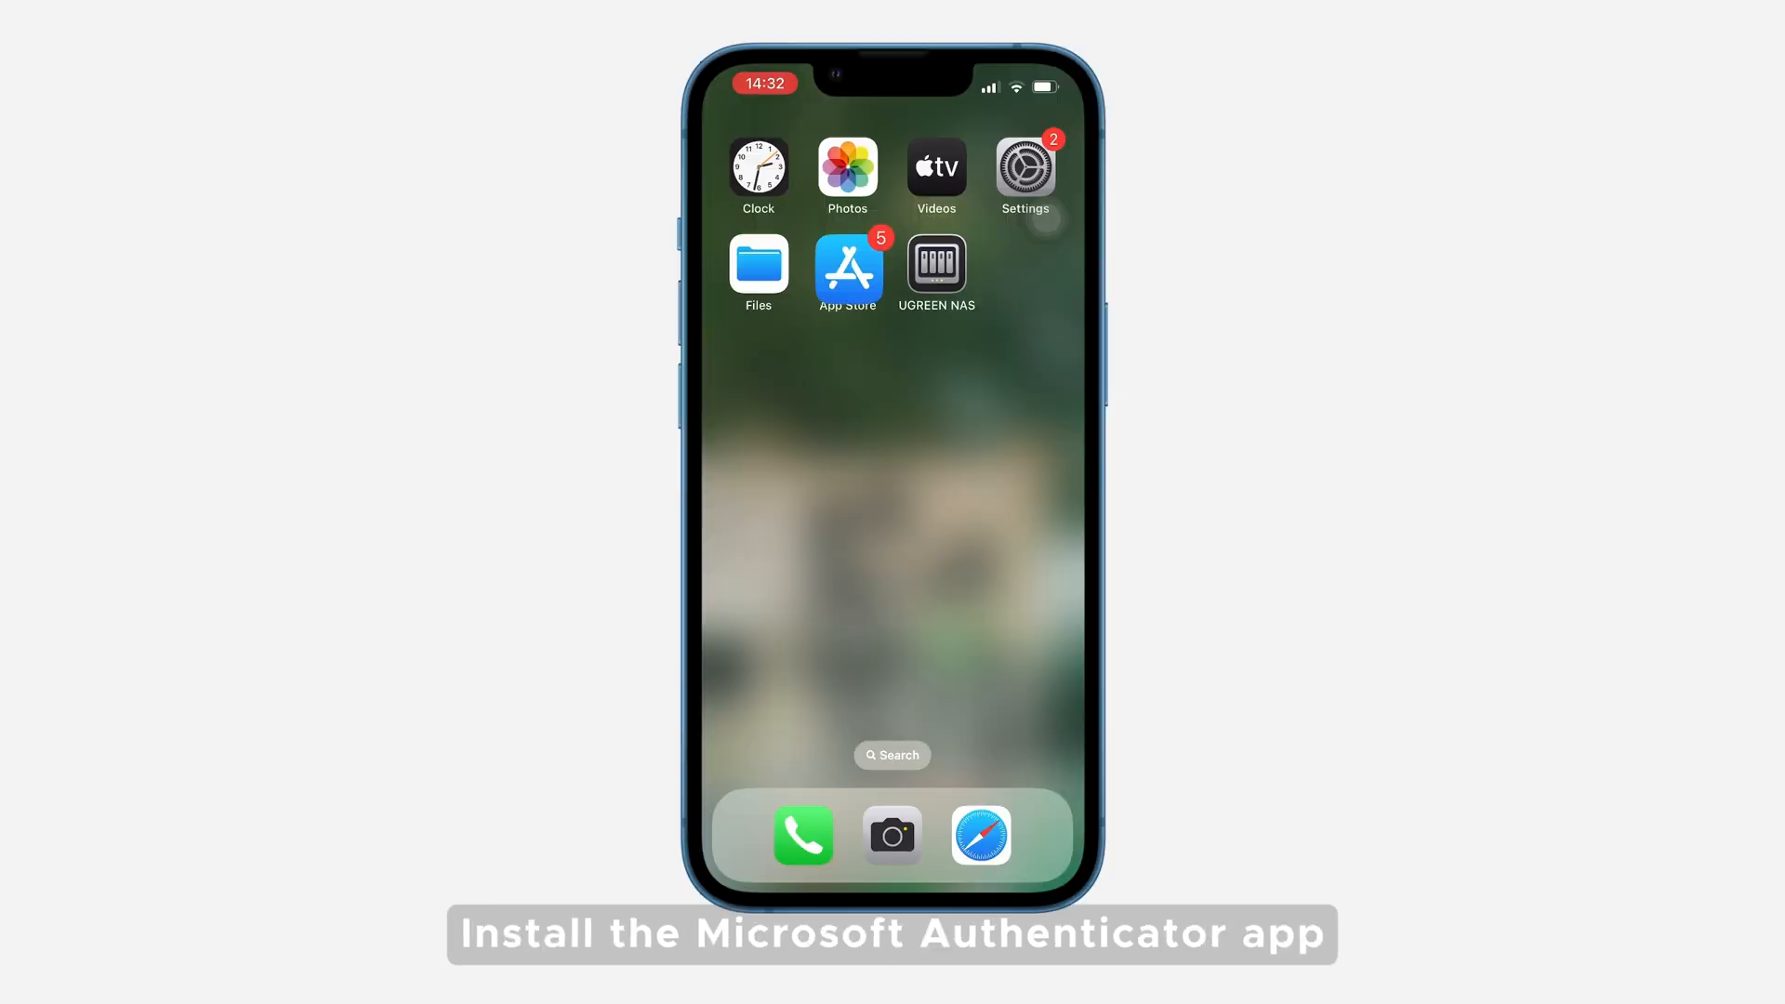
Search the App Store for 'authenticator' and download Microsoft Authenticator.
type("authenticator")
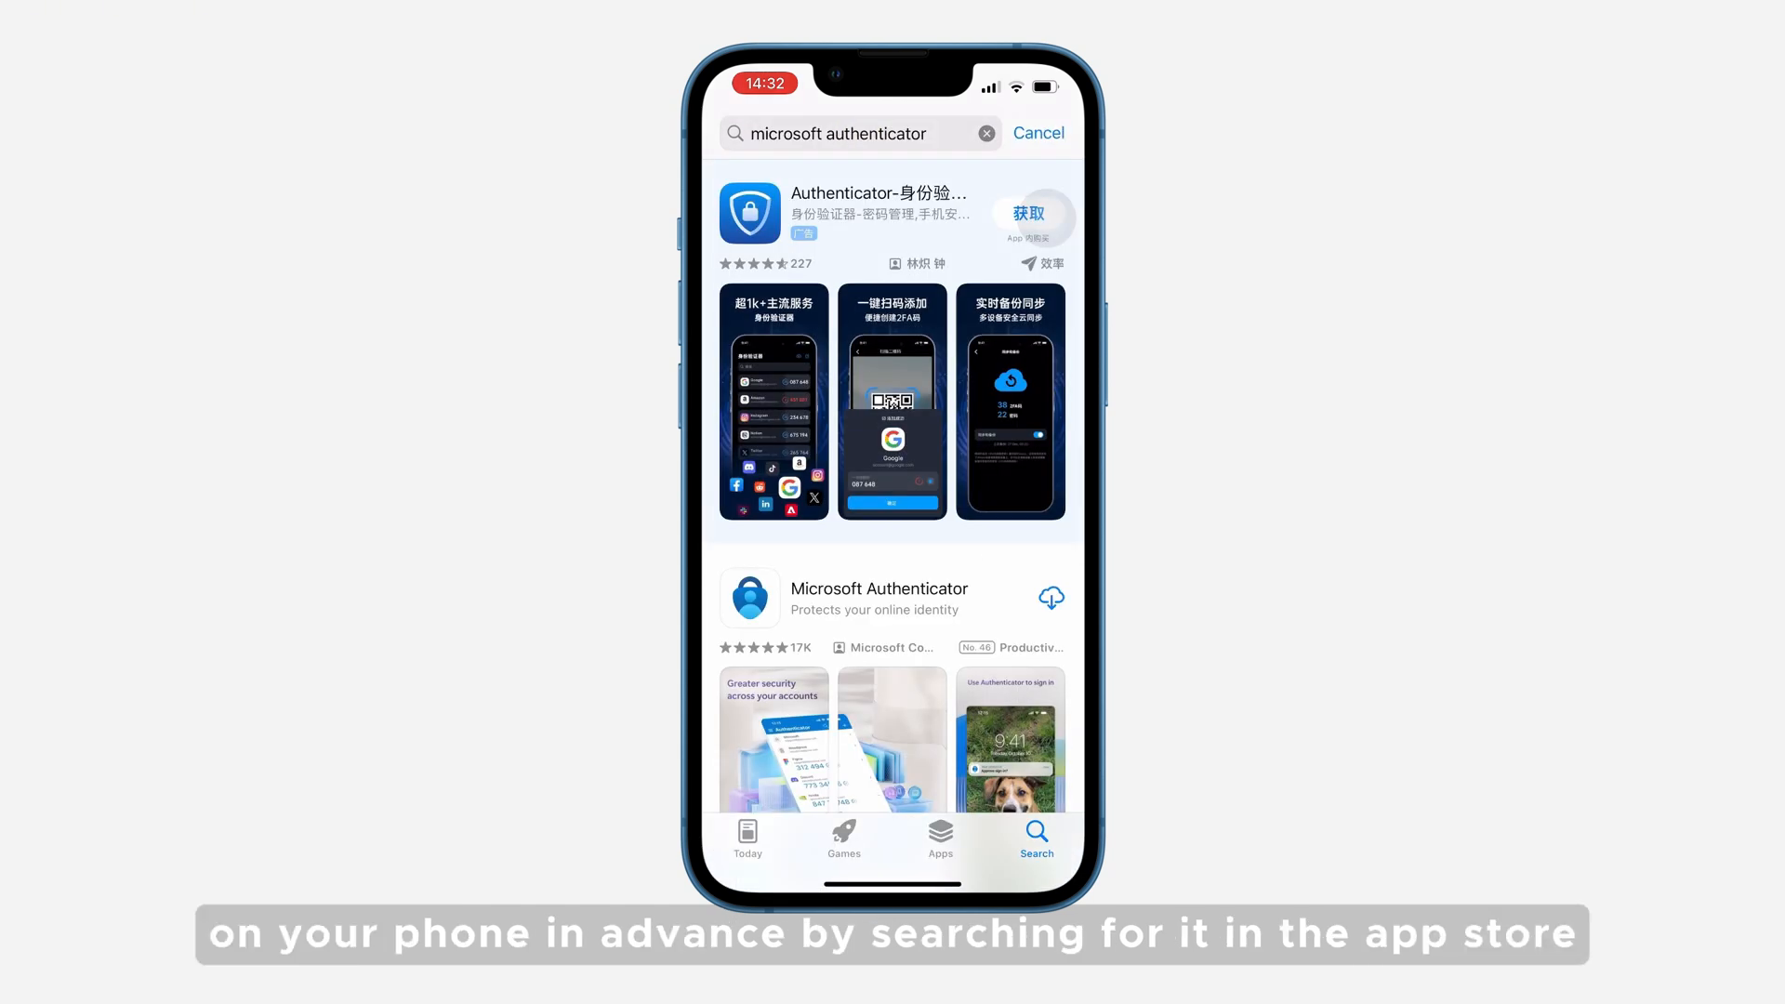
left_click(1048, 597)
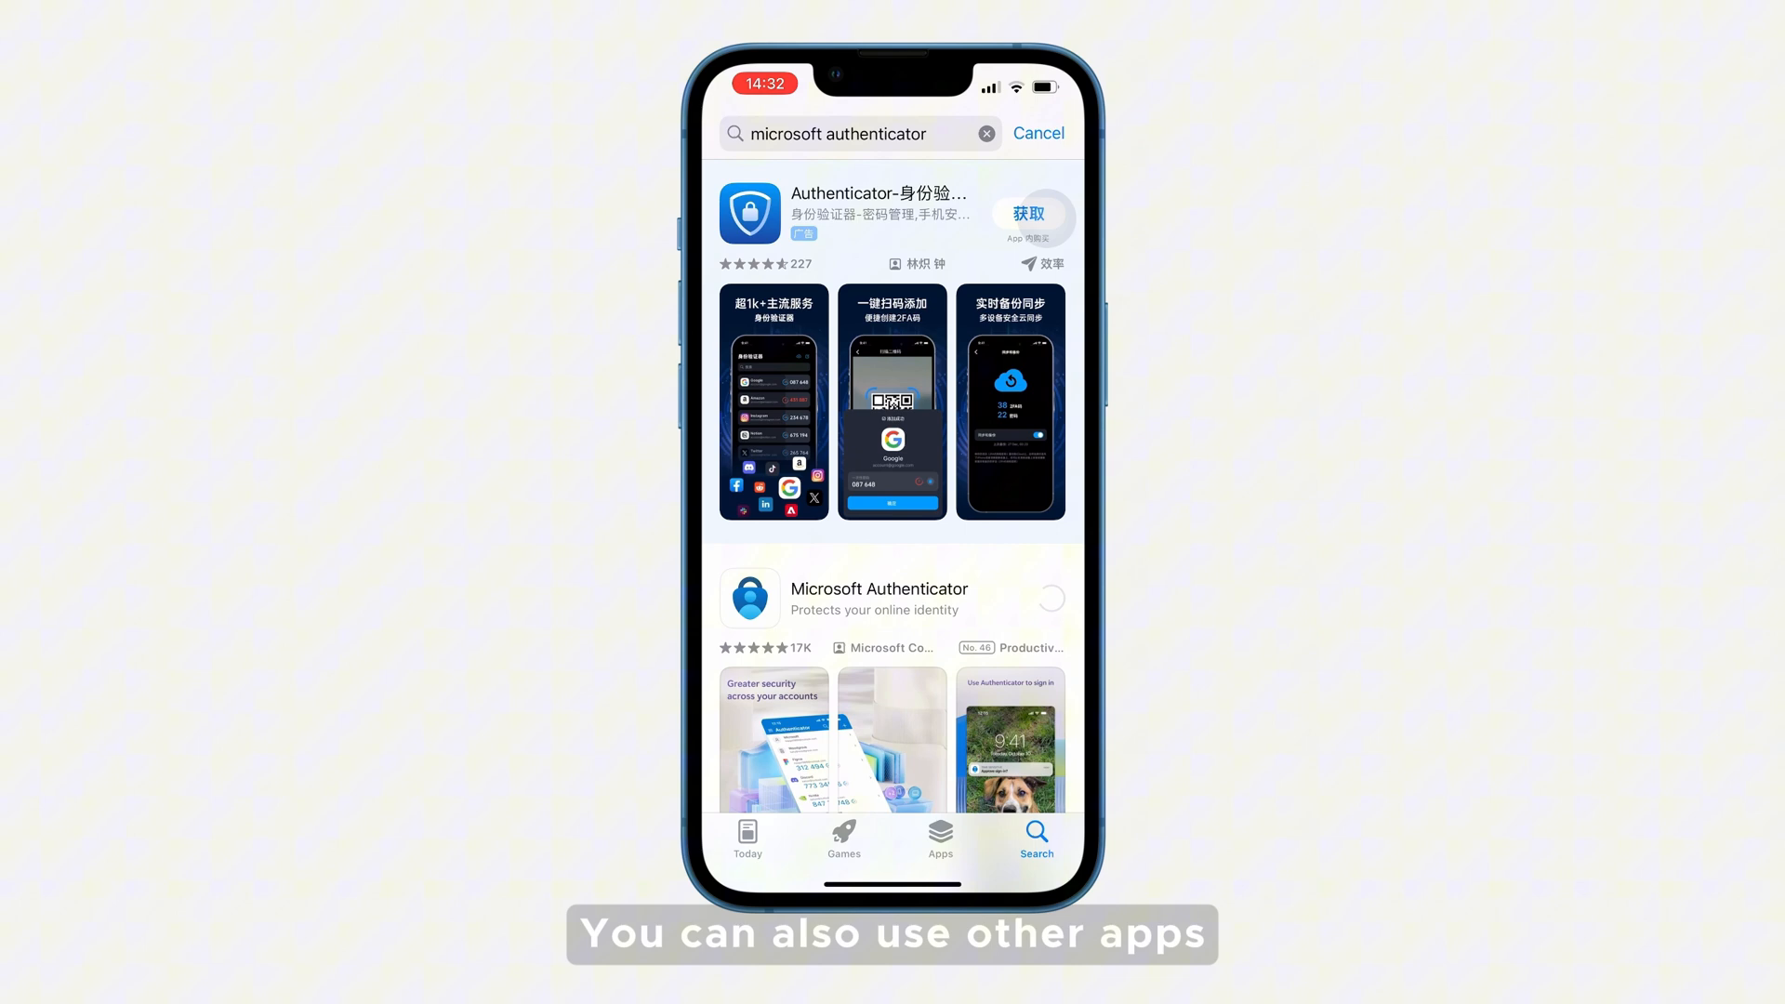
left_click(1048, 597)
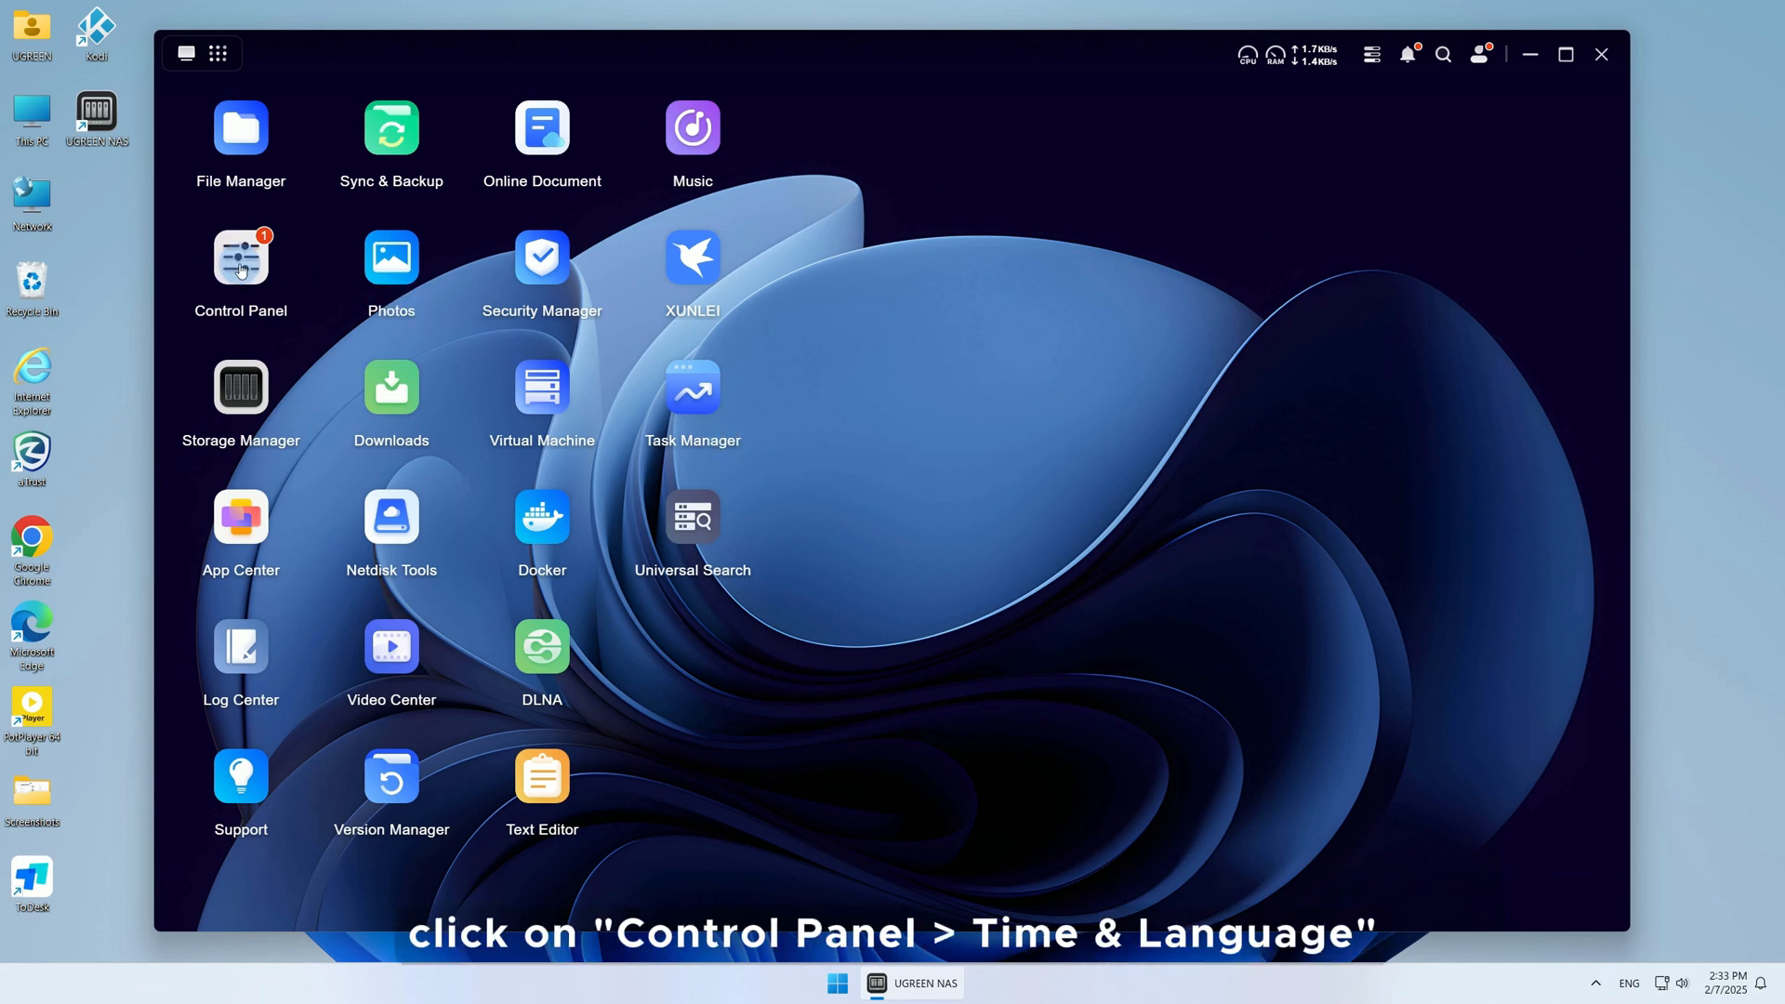
Set the NAS time to auto sync with the pool.ntp.org time server and apply.
left_click(239, 259)
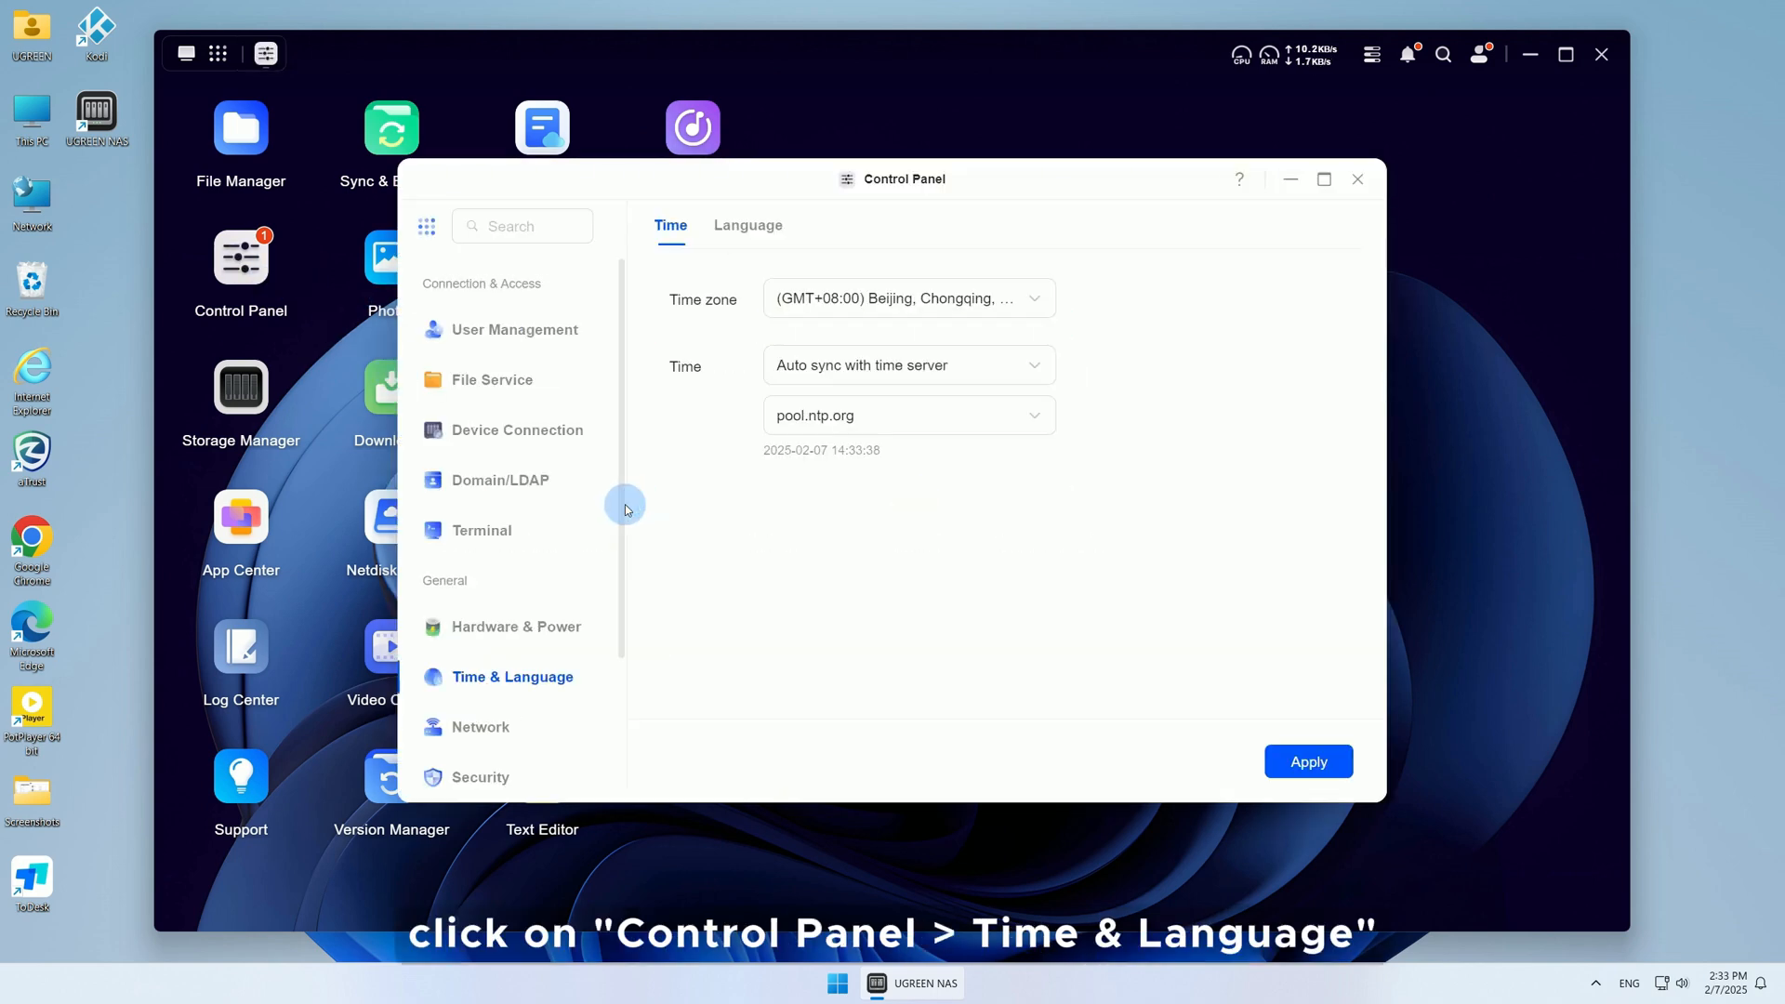
left_click(908, 364)
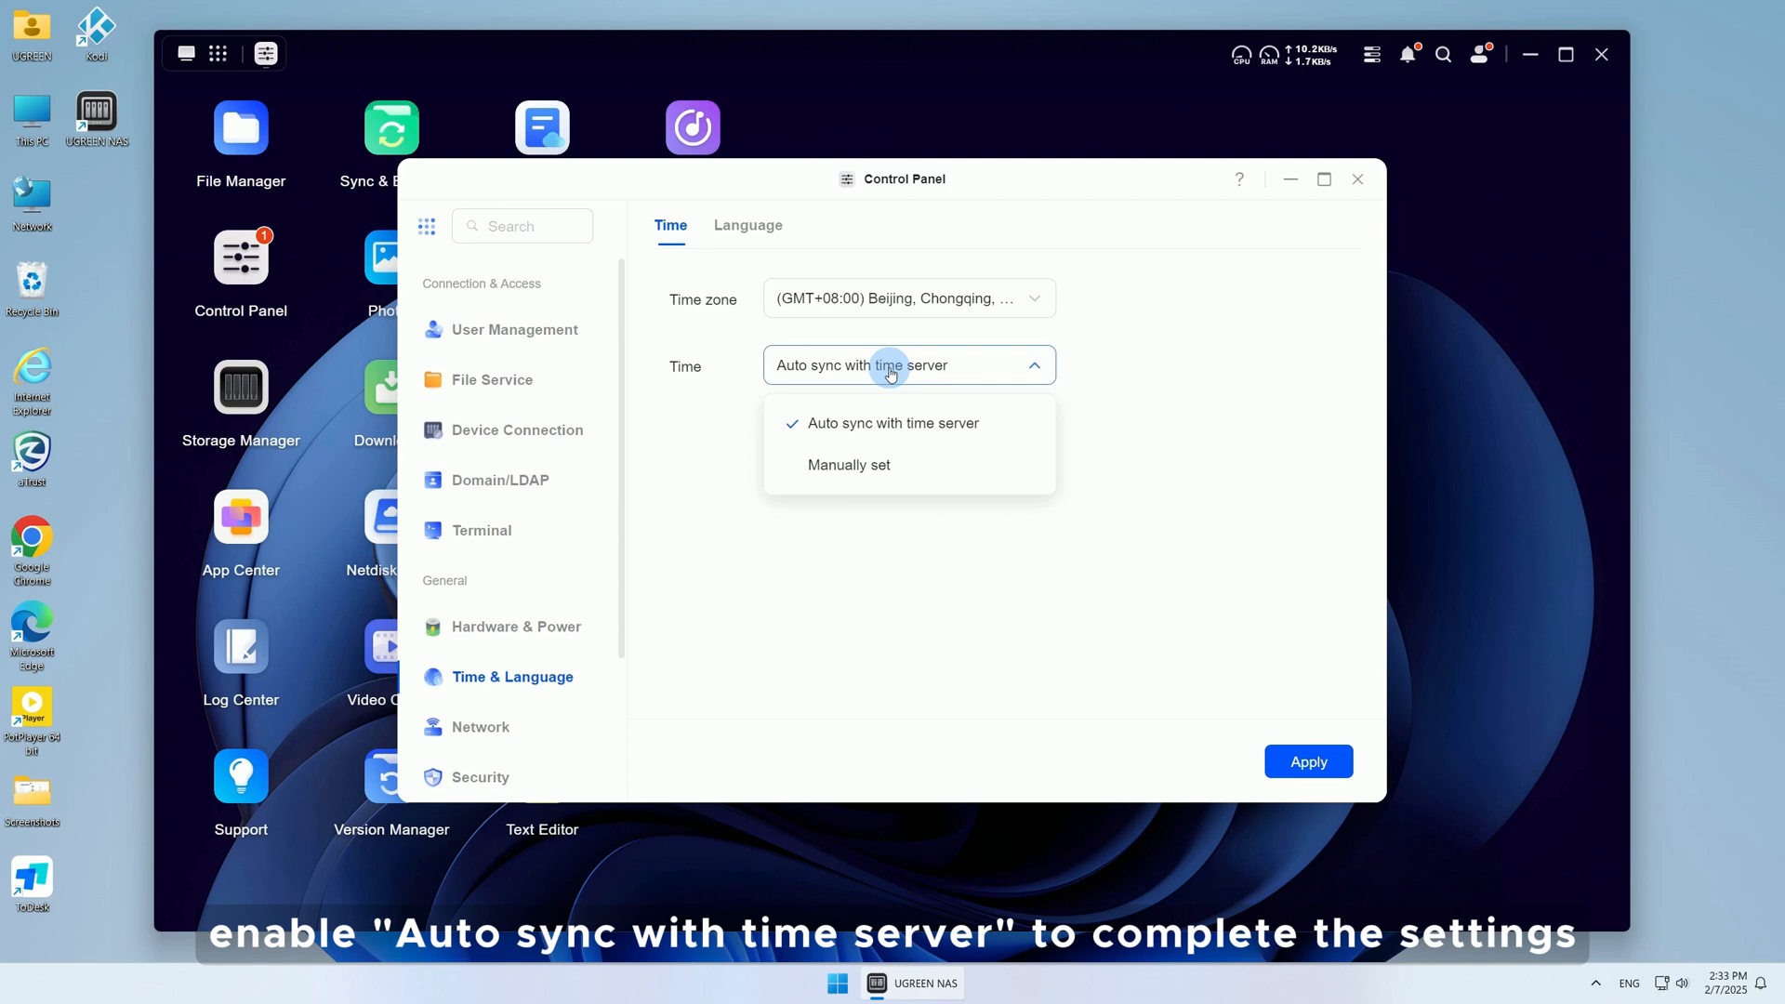
left_click(1307, 761)
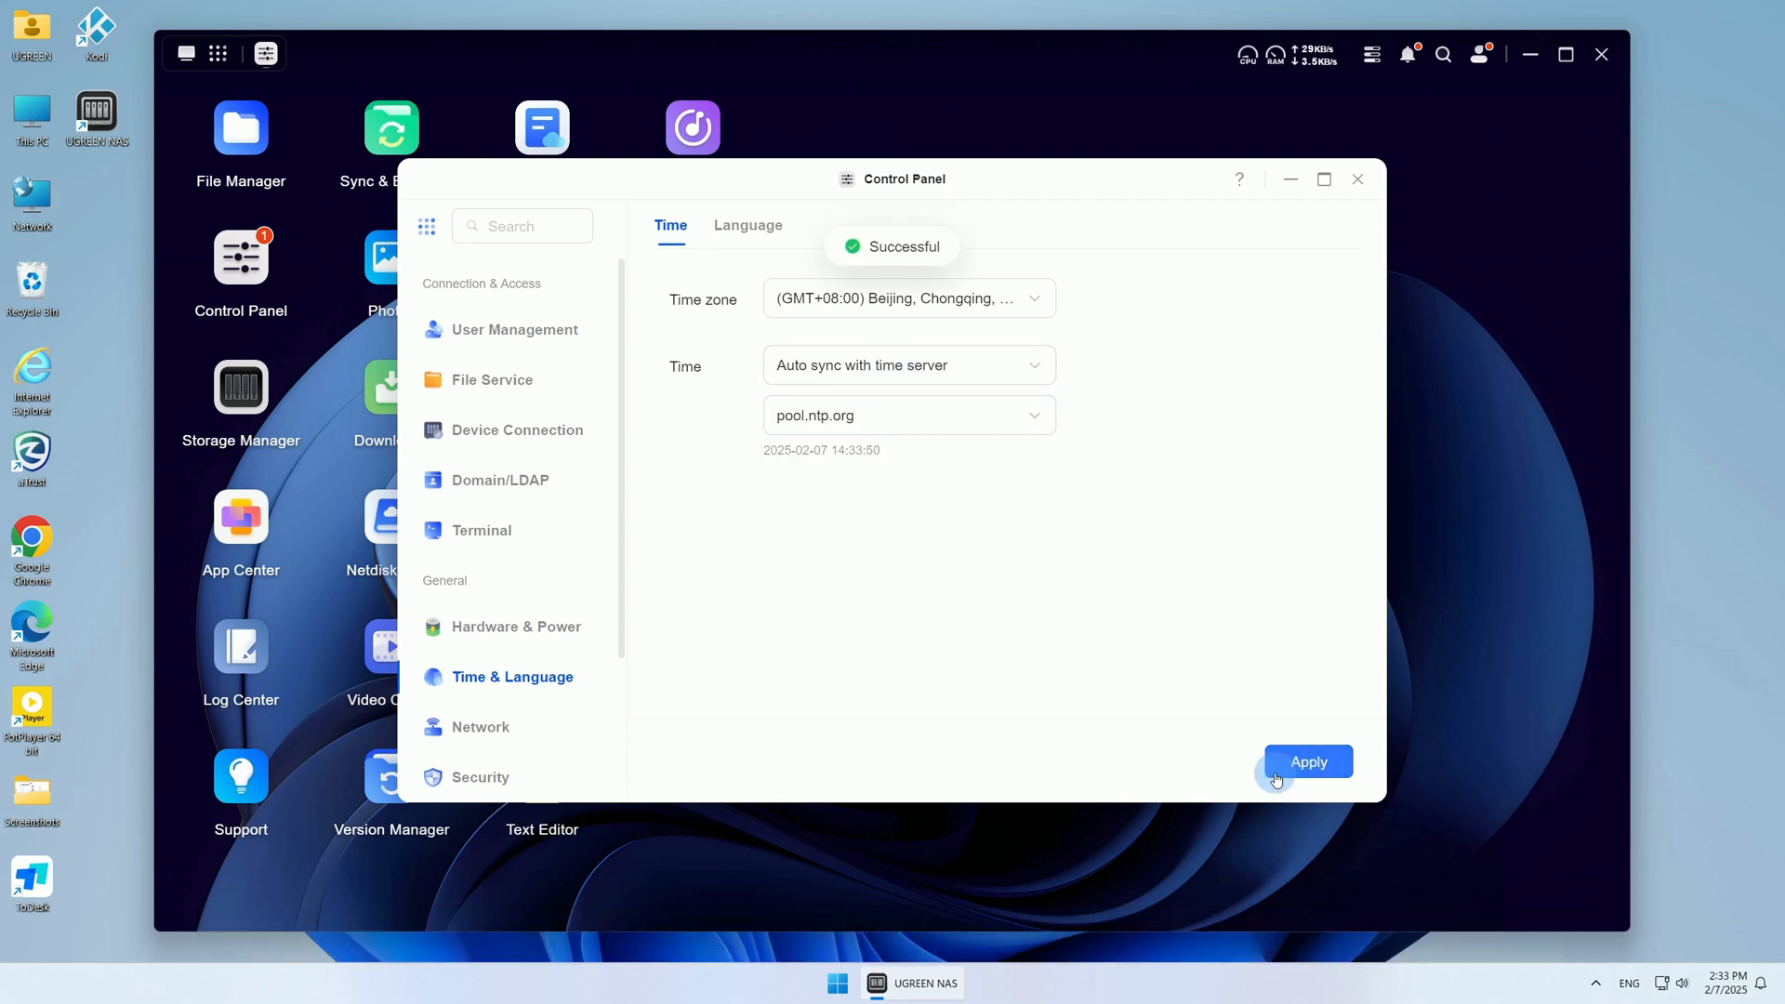
mouse_move(1372, 217)
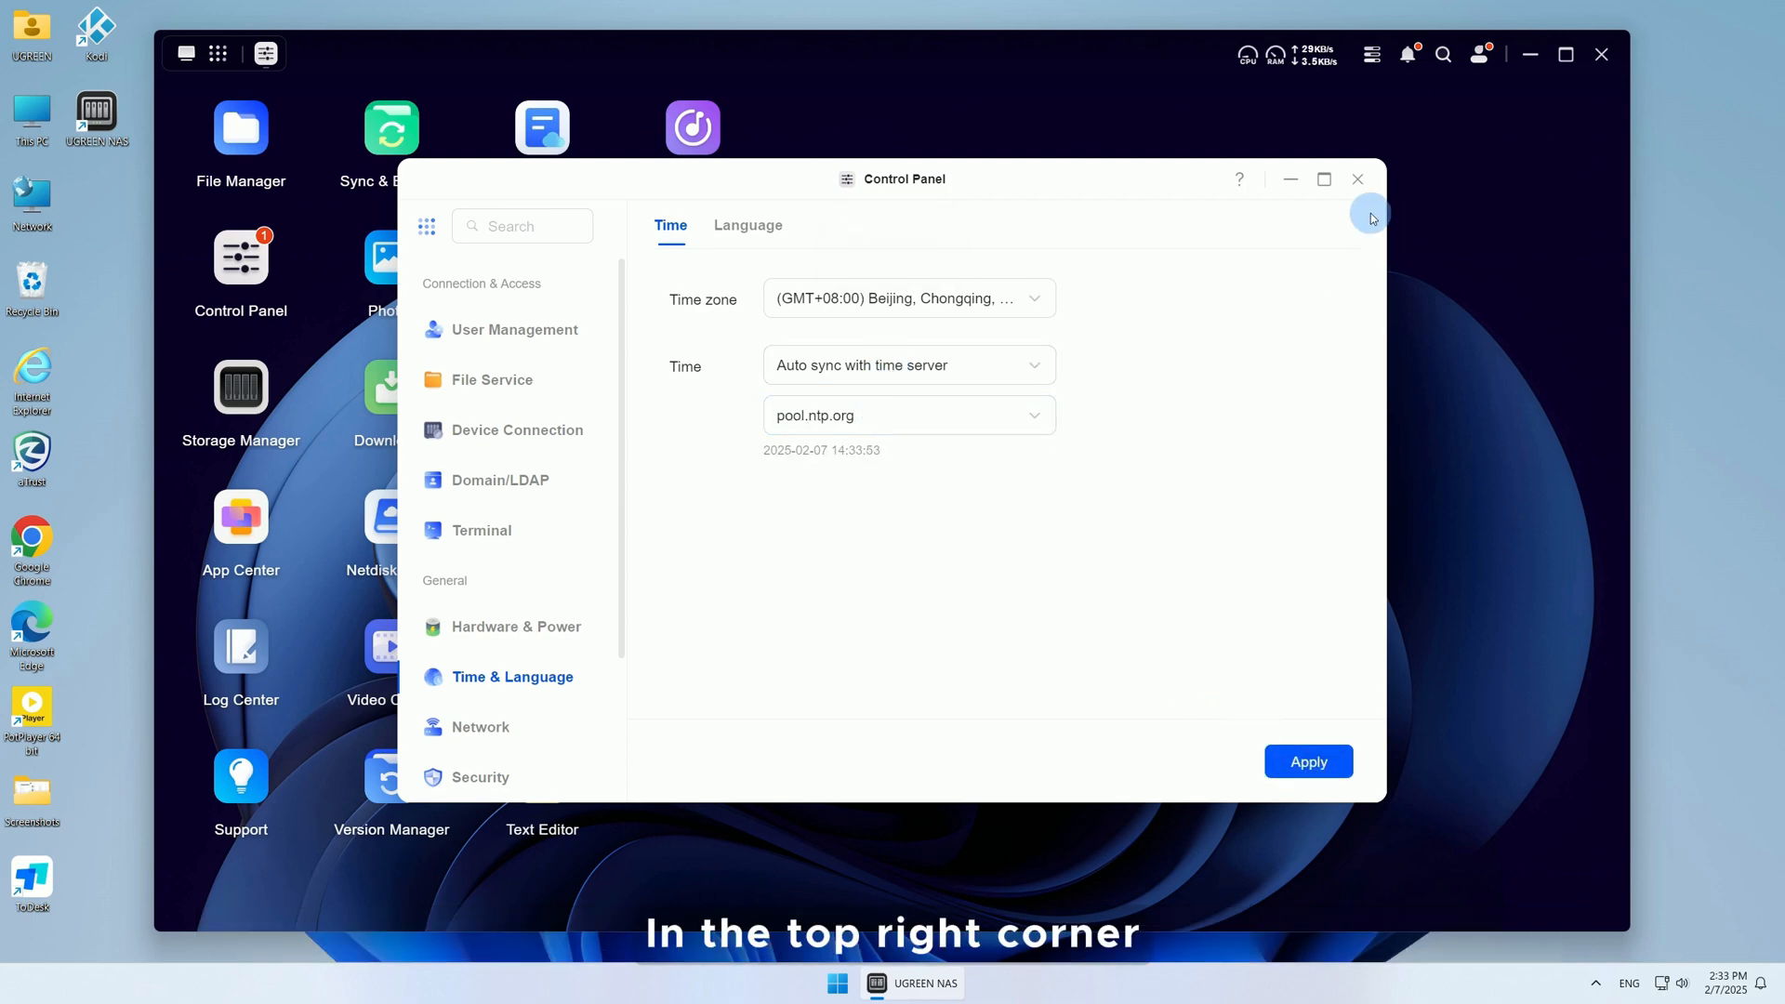
Toggle two-factor authentication in Account security, confirm the password, and confirm the app is installed.
left_click(1479, 54)
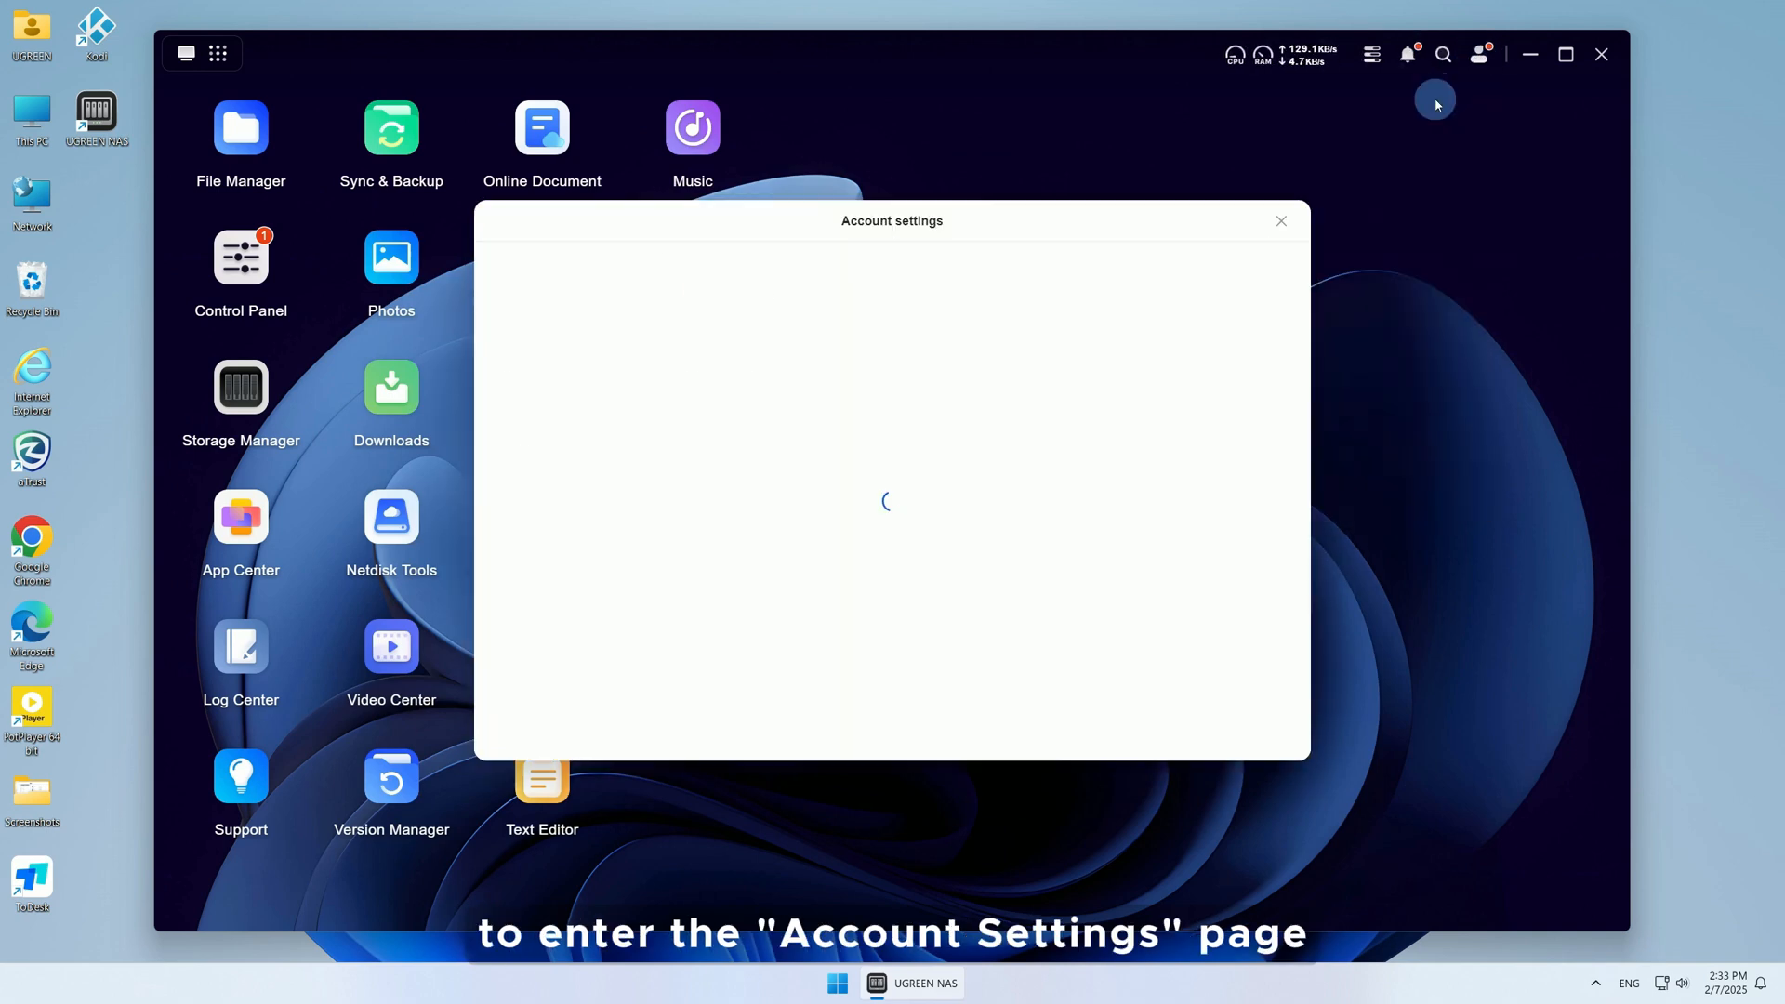
left_click(560, 379)
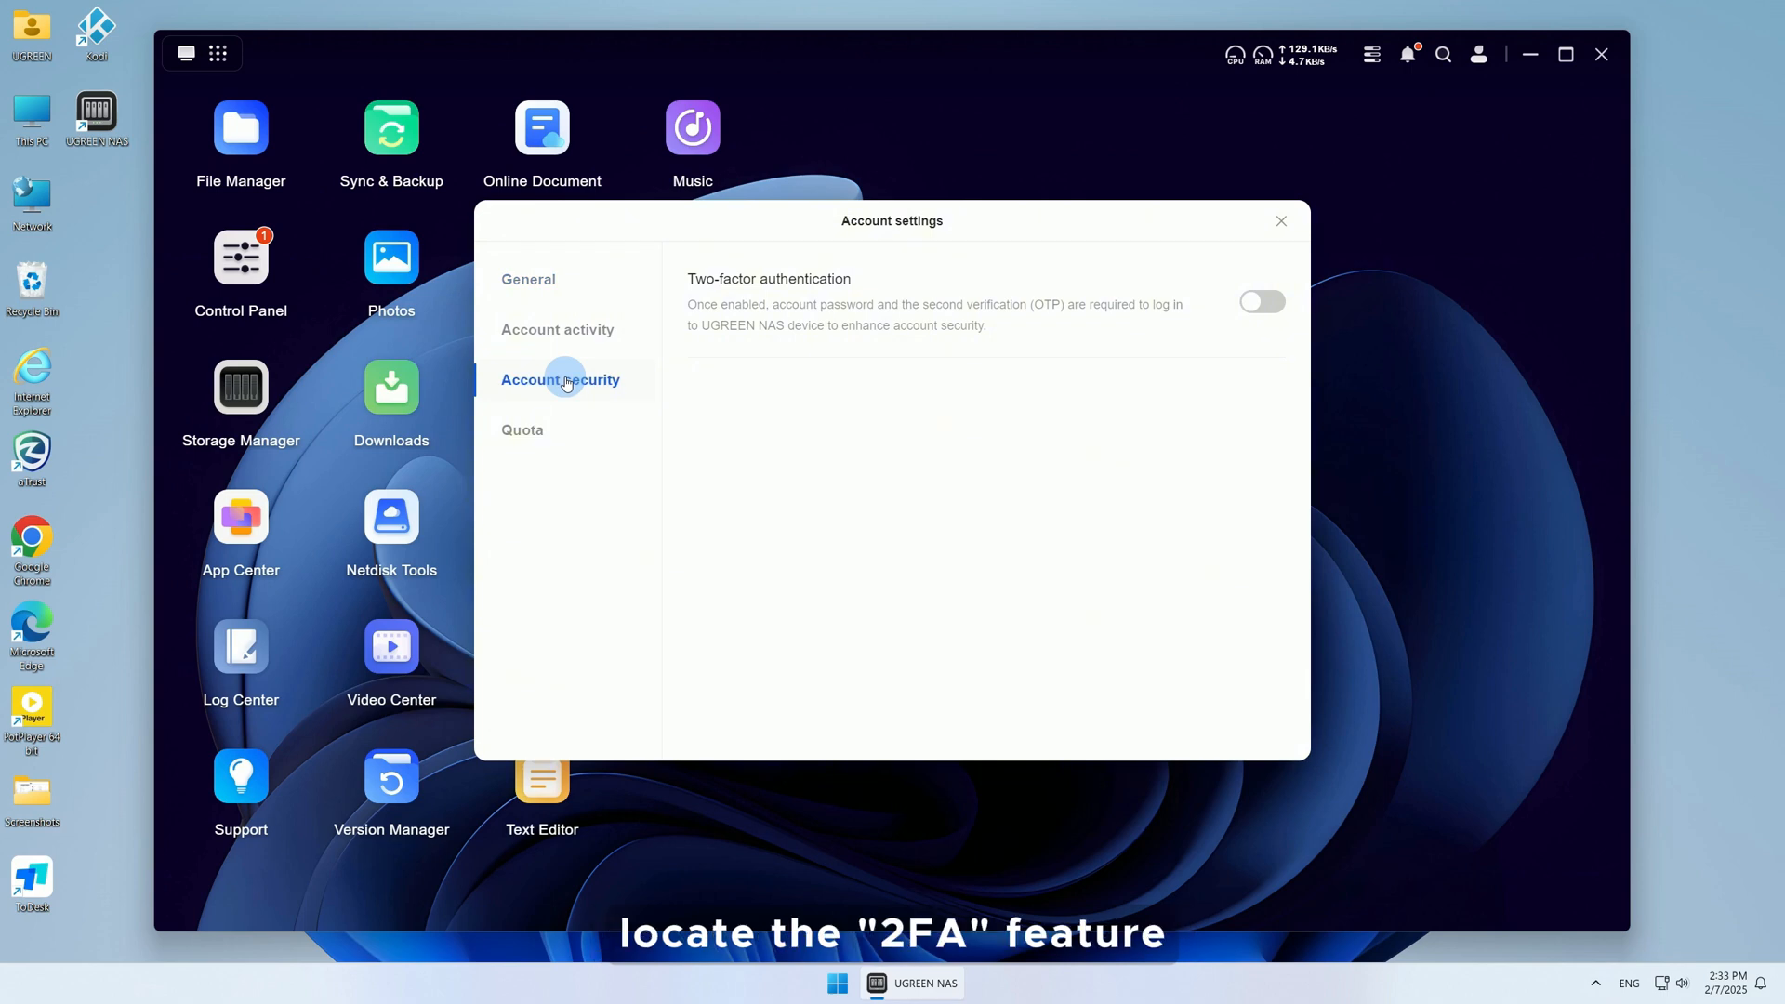
left_click(1261, 301)
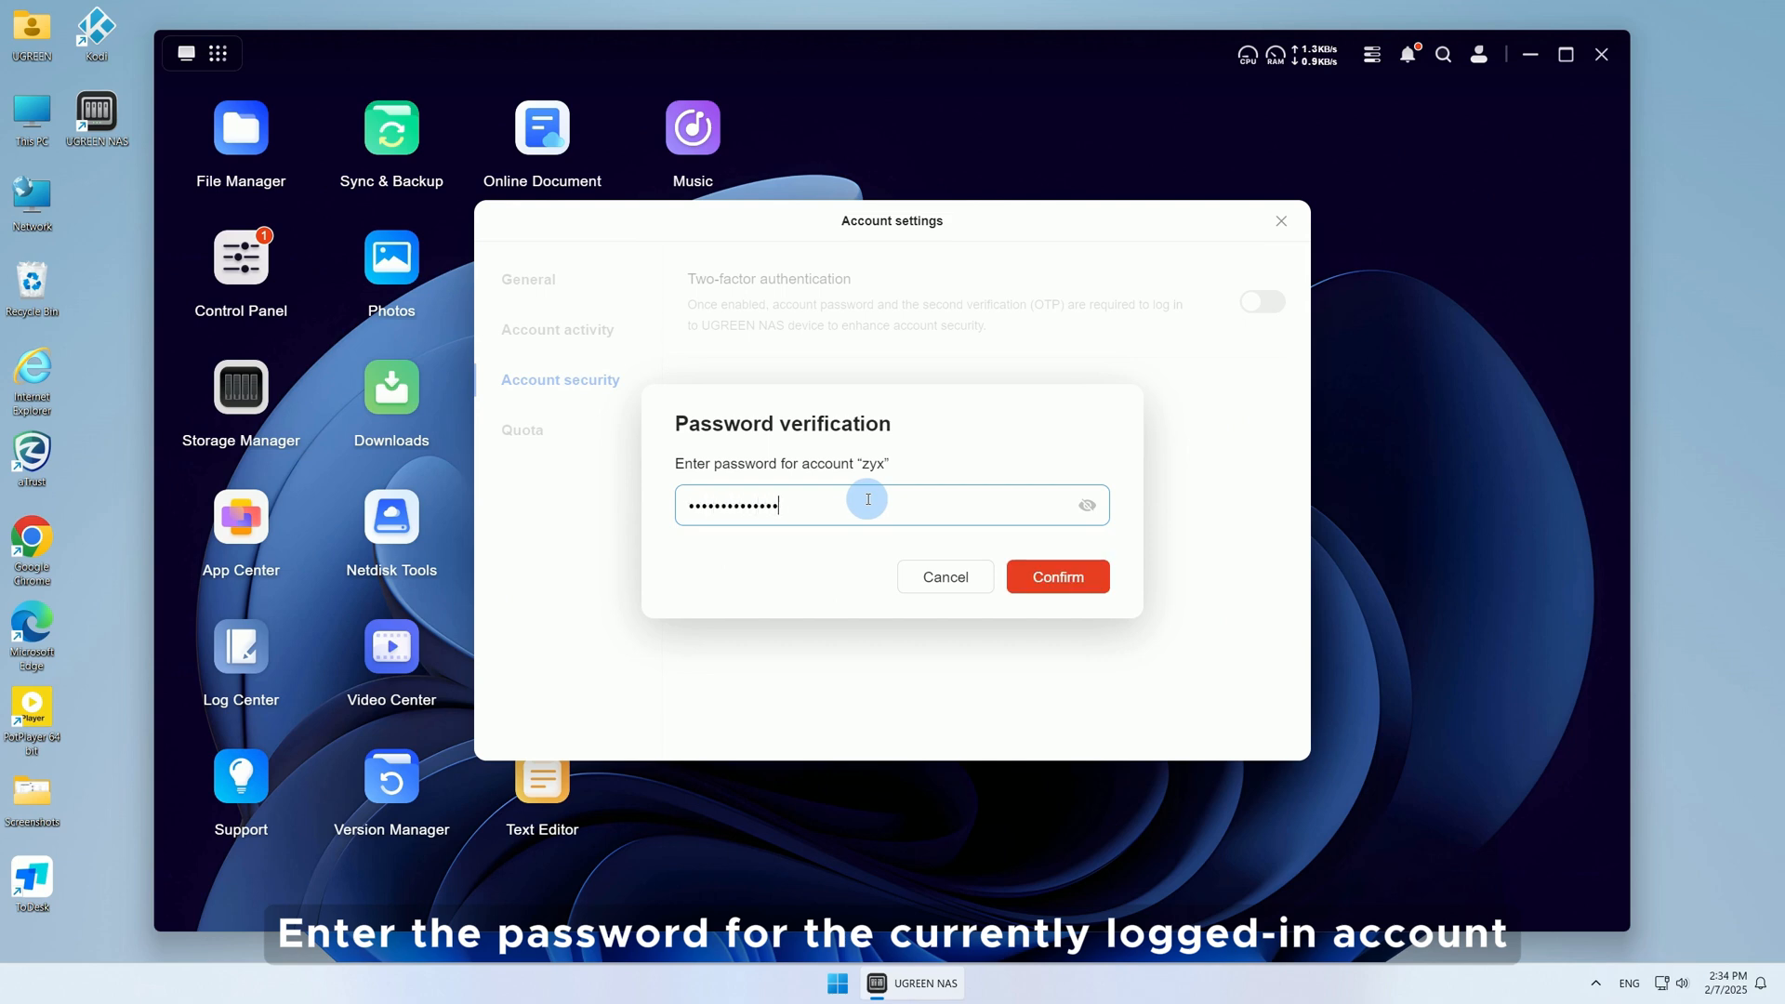
left_click(1055, 577)
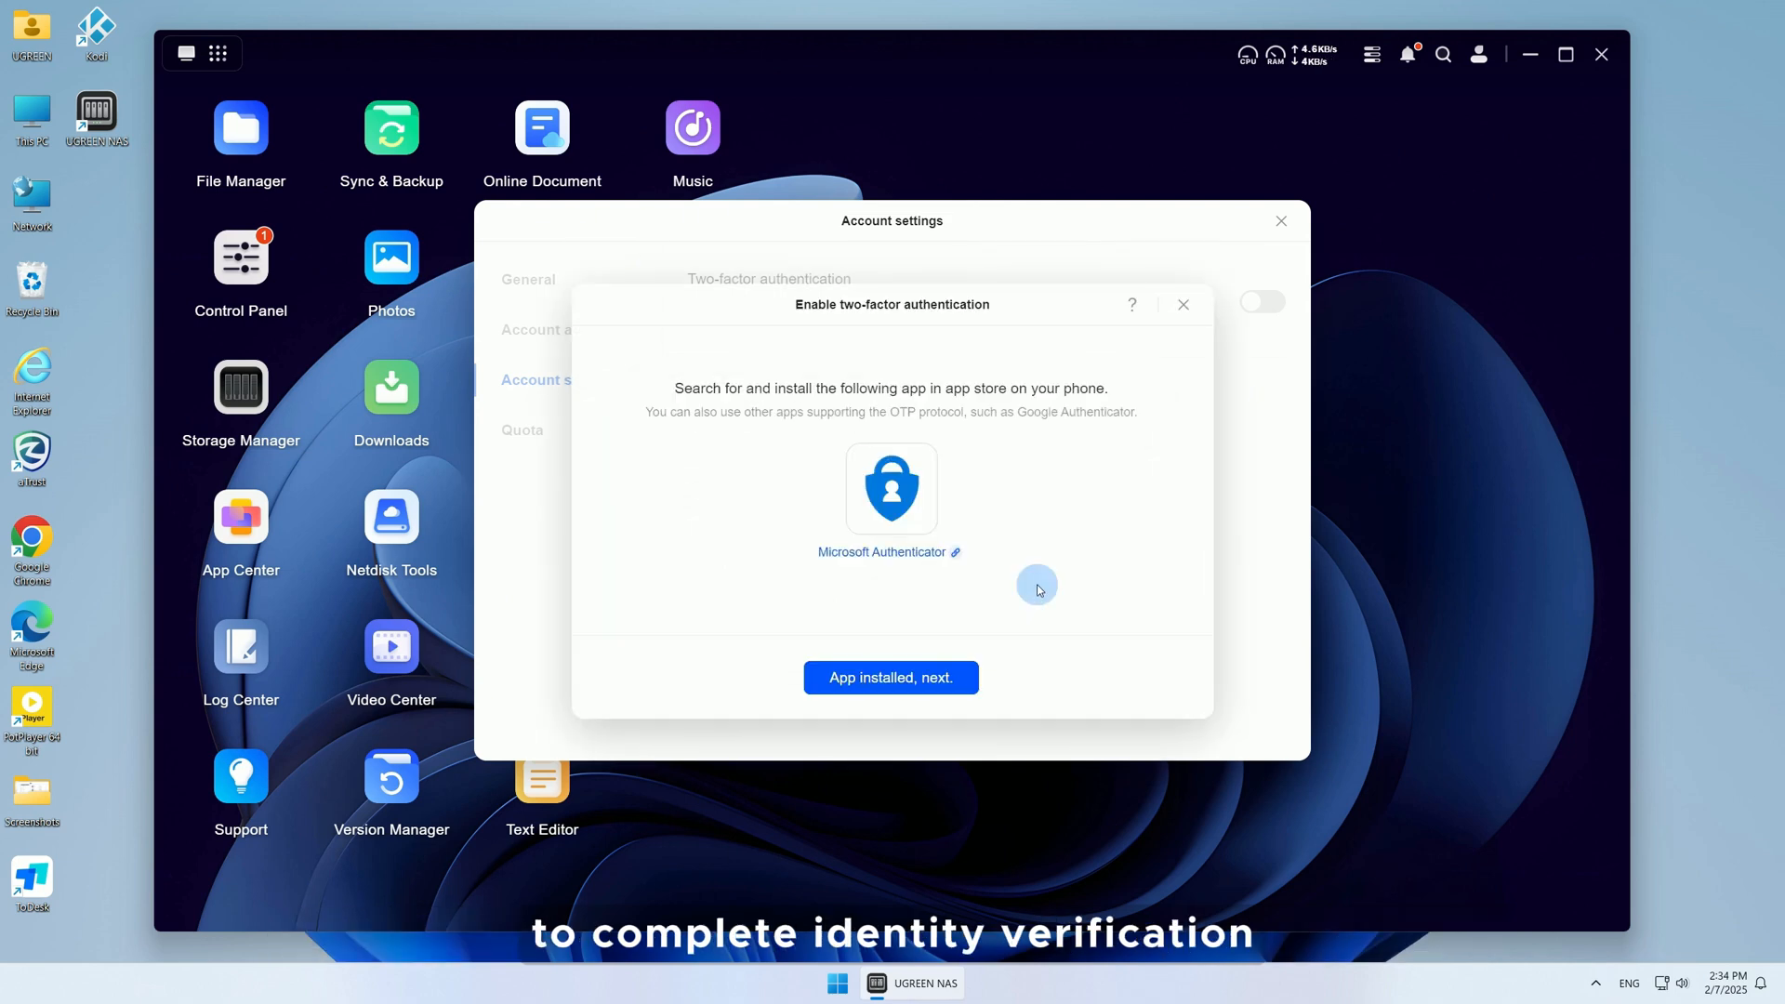
left_click(891, 678)
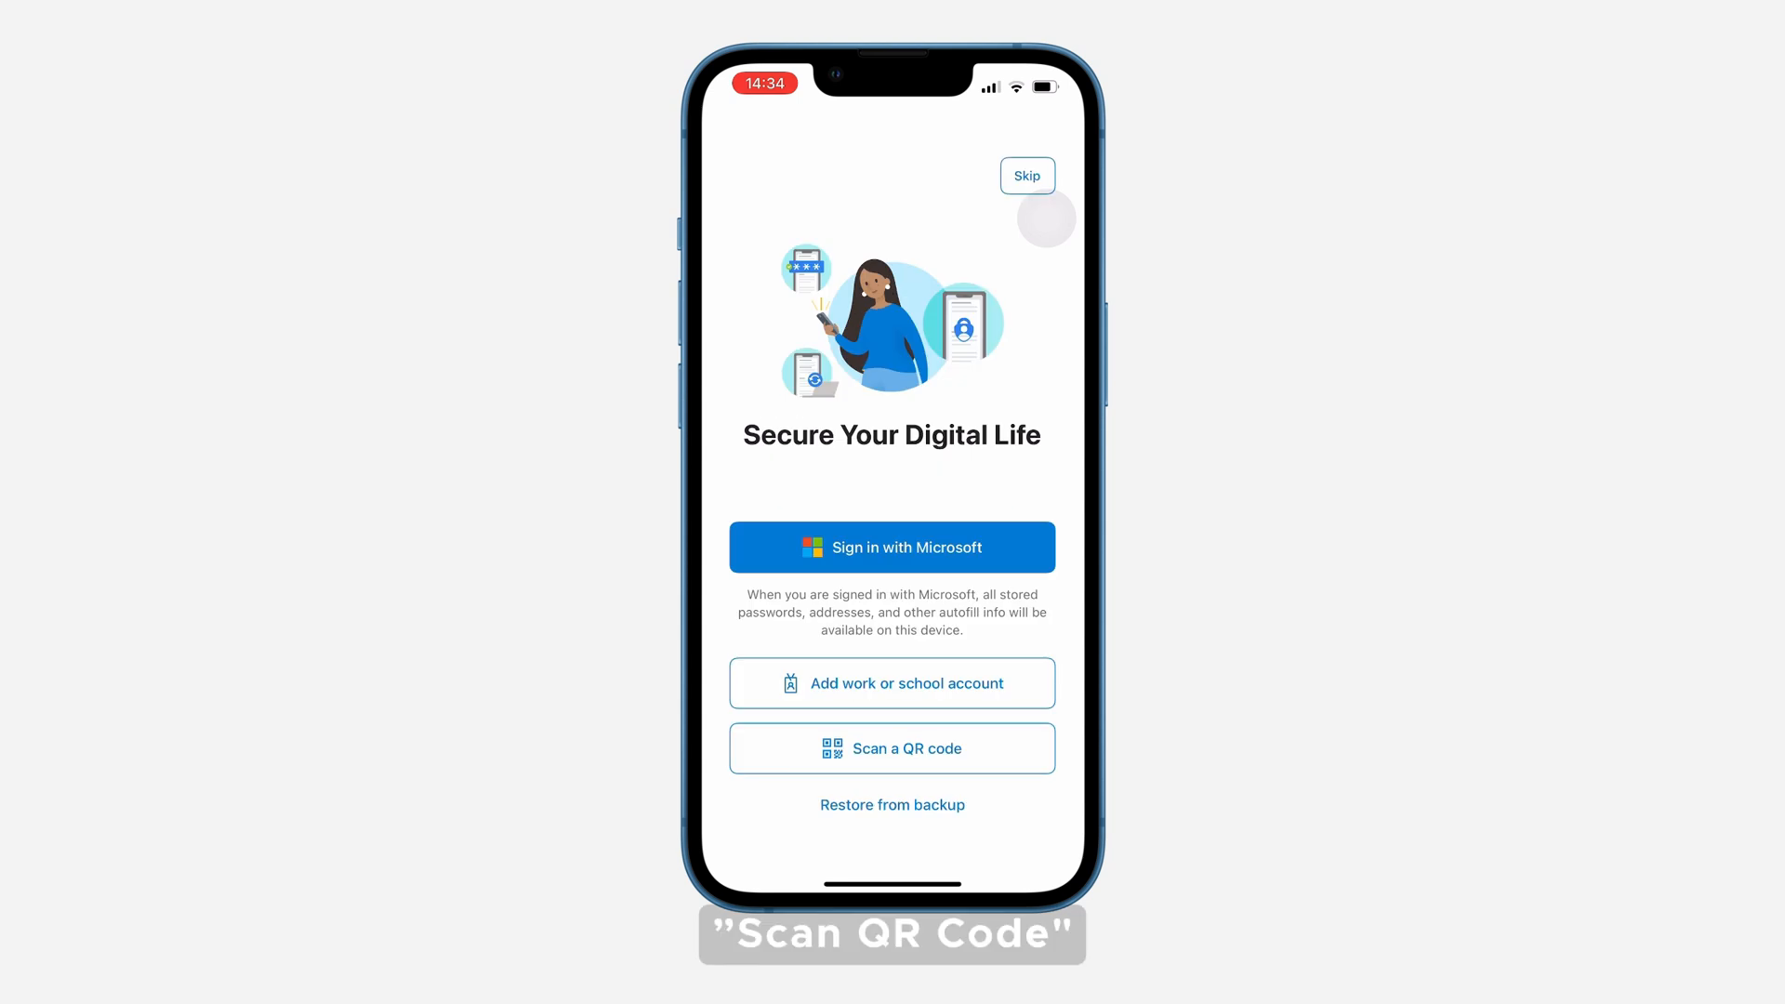
Skip the Authenticator welcome screen and allow camera access for QR scanning.
left_click(891, 748)
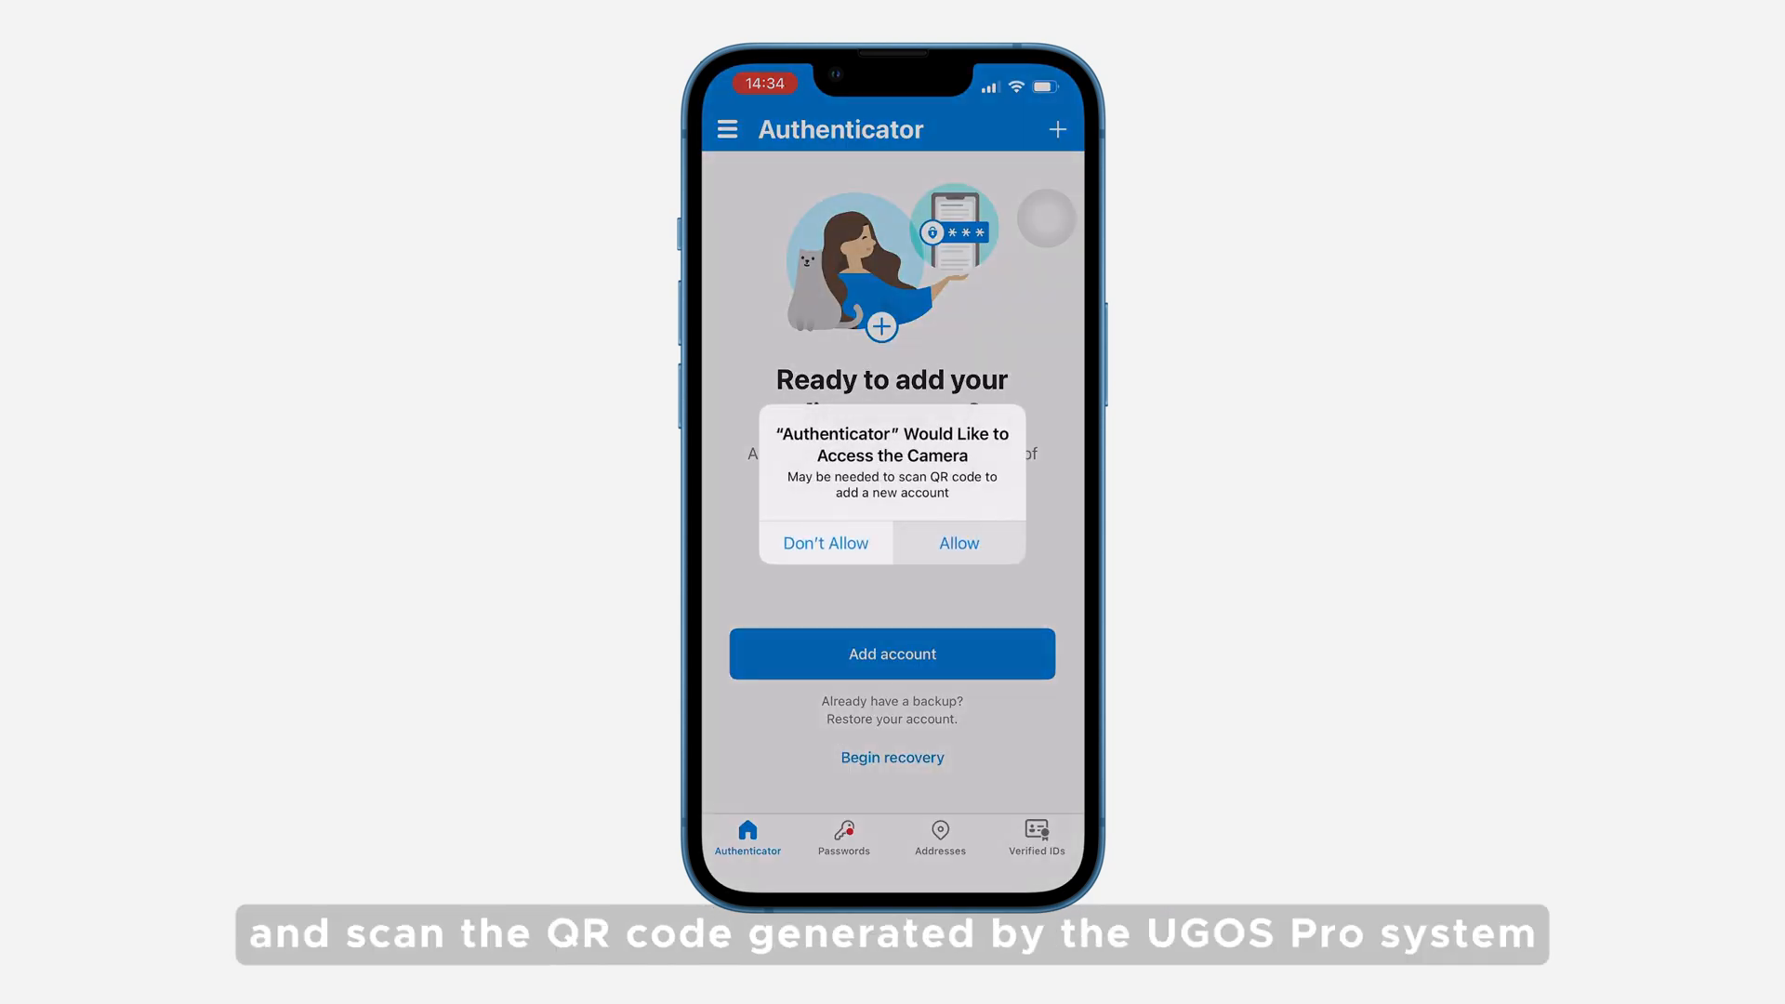
left_click(958, 542)
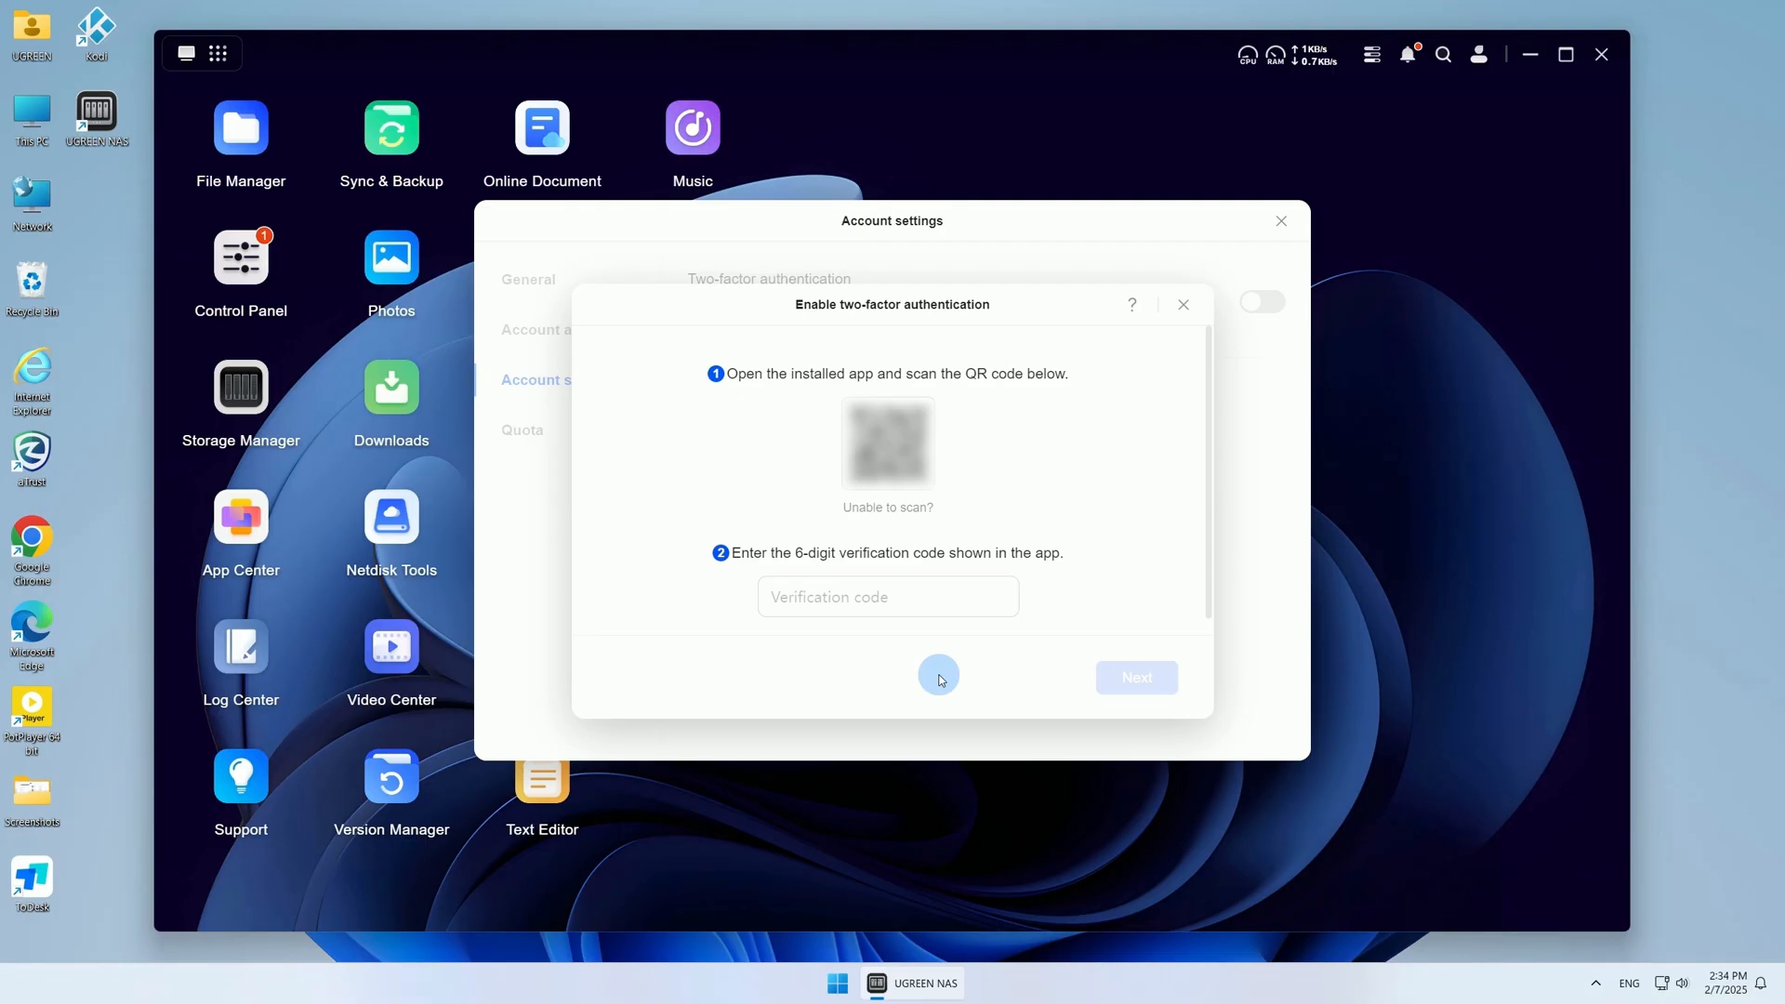
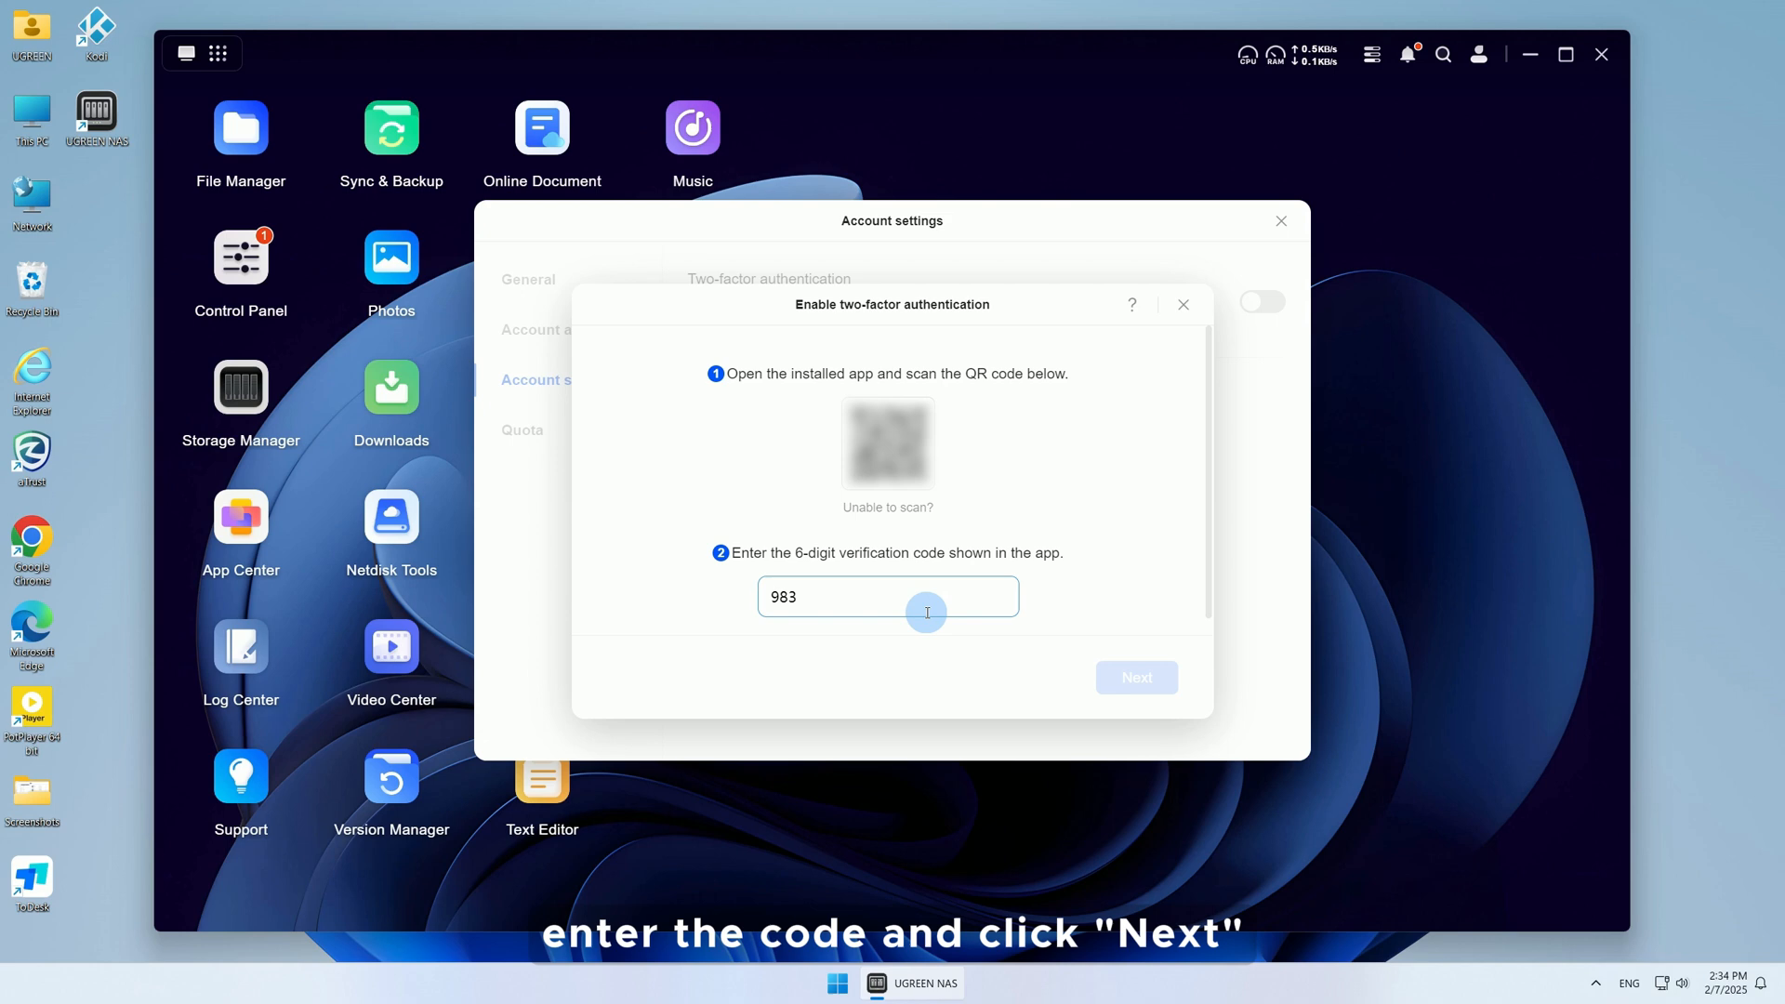
Submit the 6-digit authenticator code, verify the emergency email with its emailed code, and finish.
left_click(1136, 678)
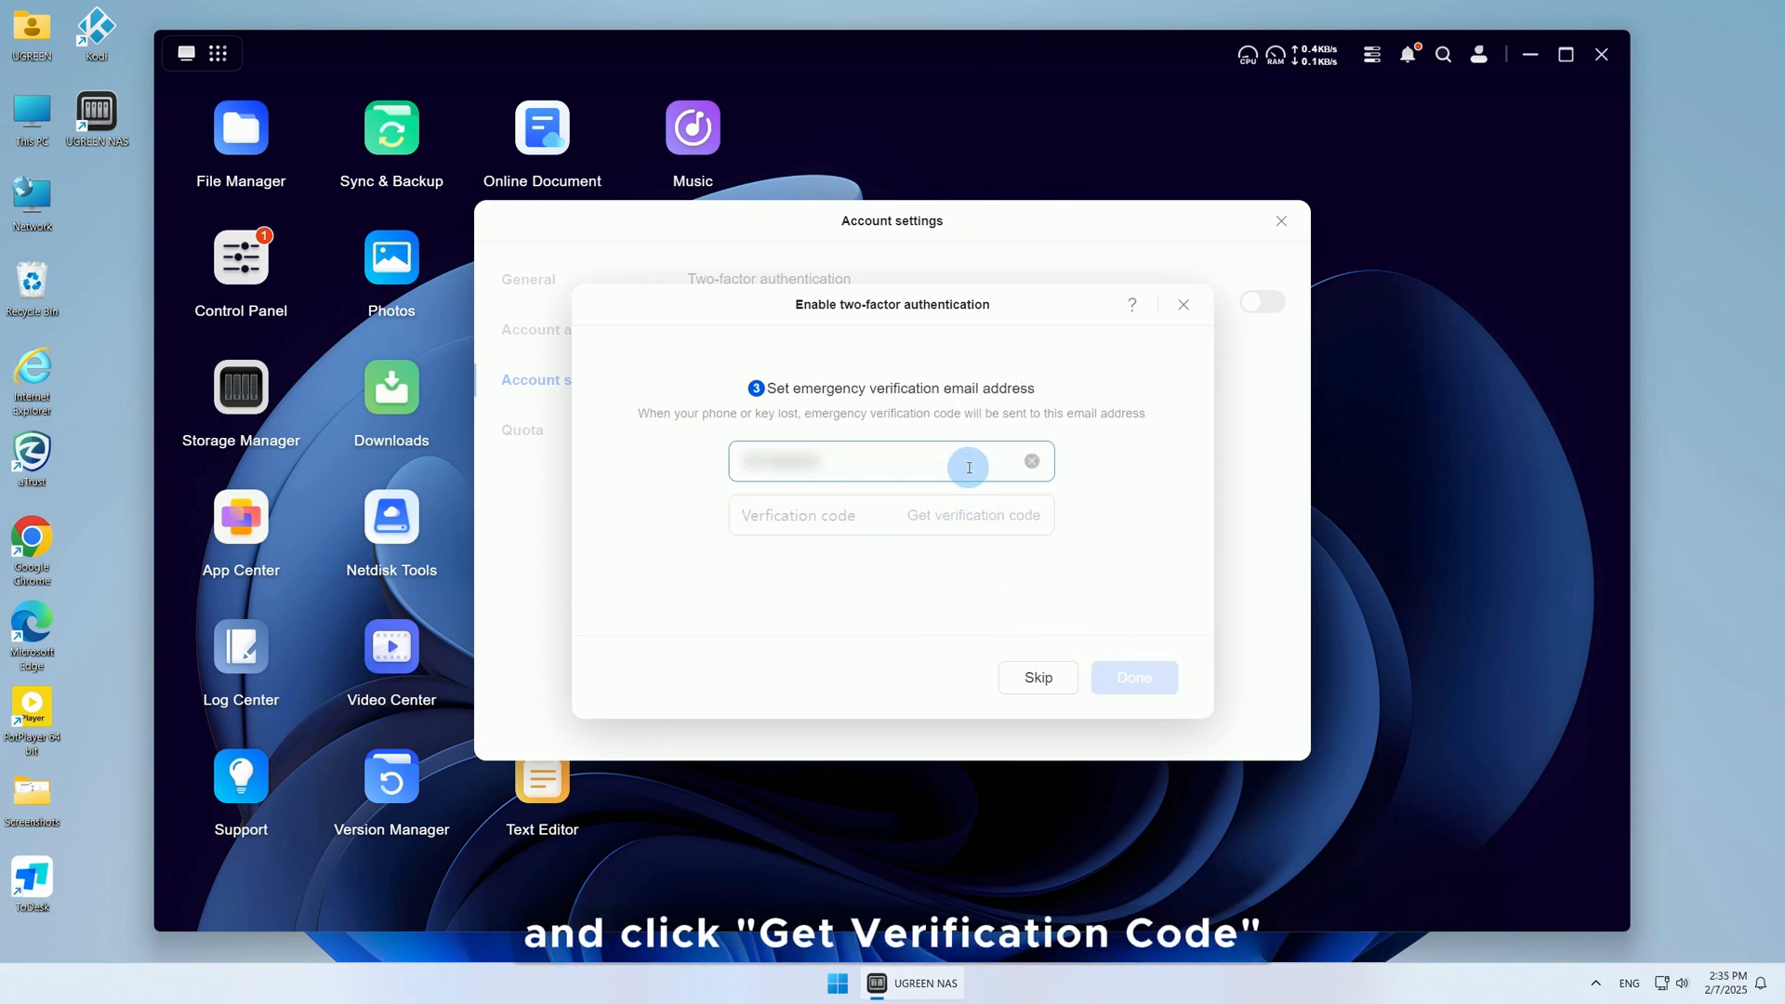
left_click(973, 514)
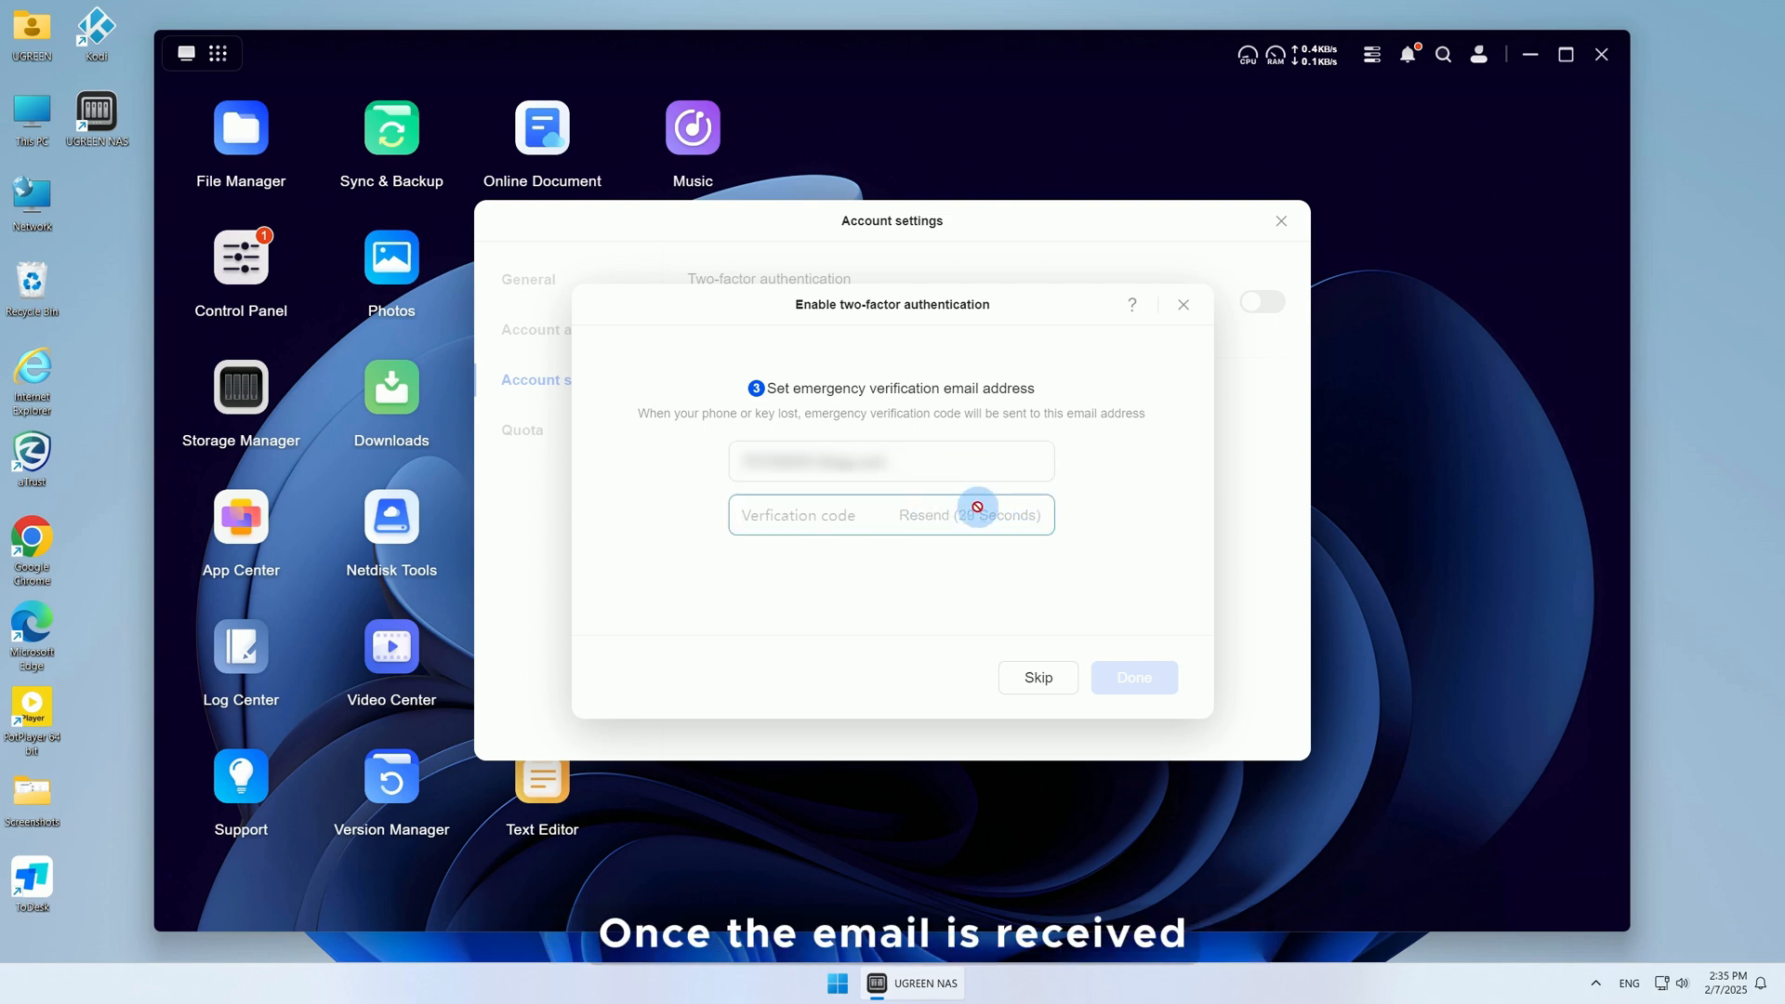
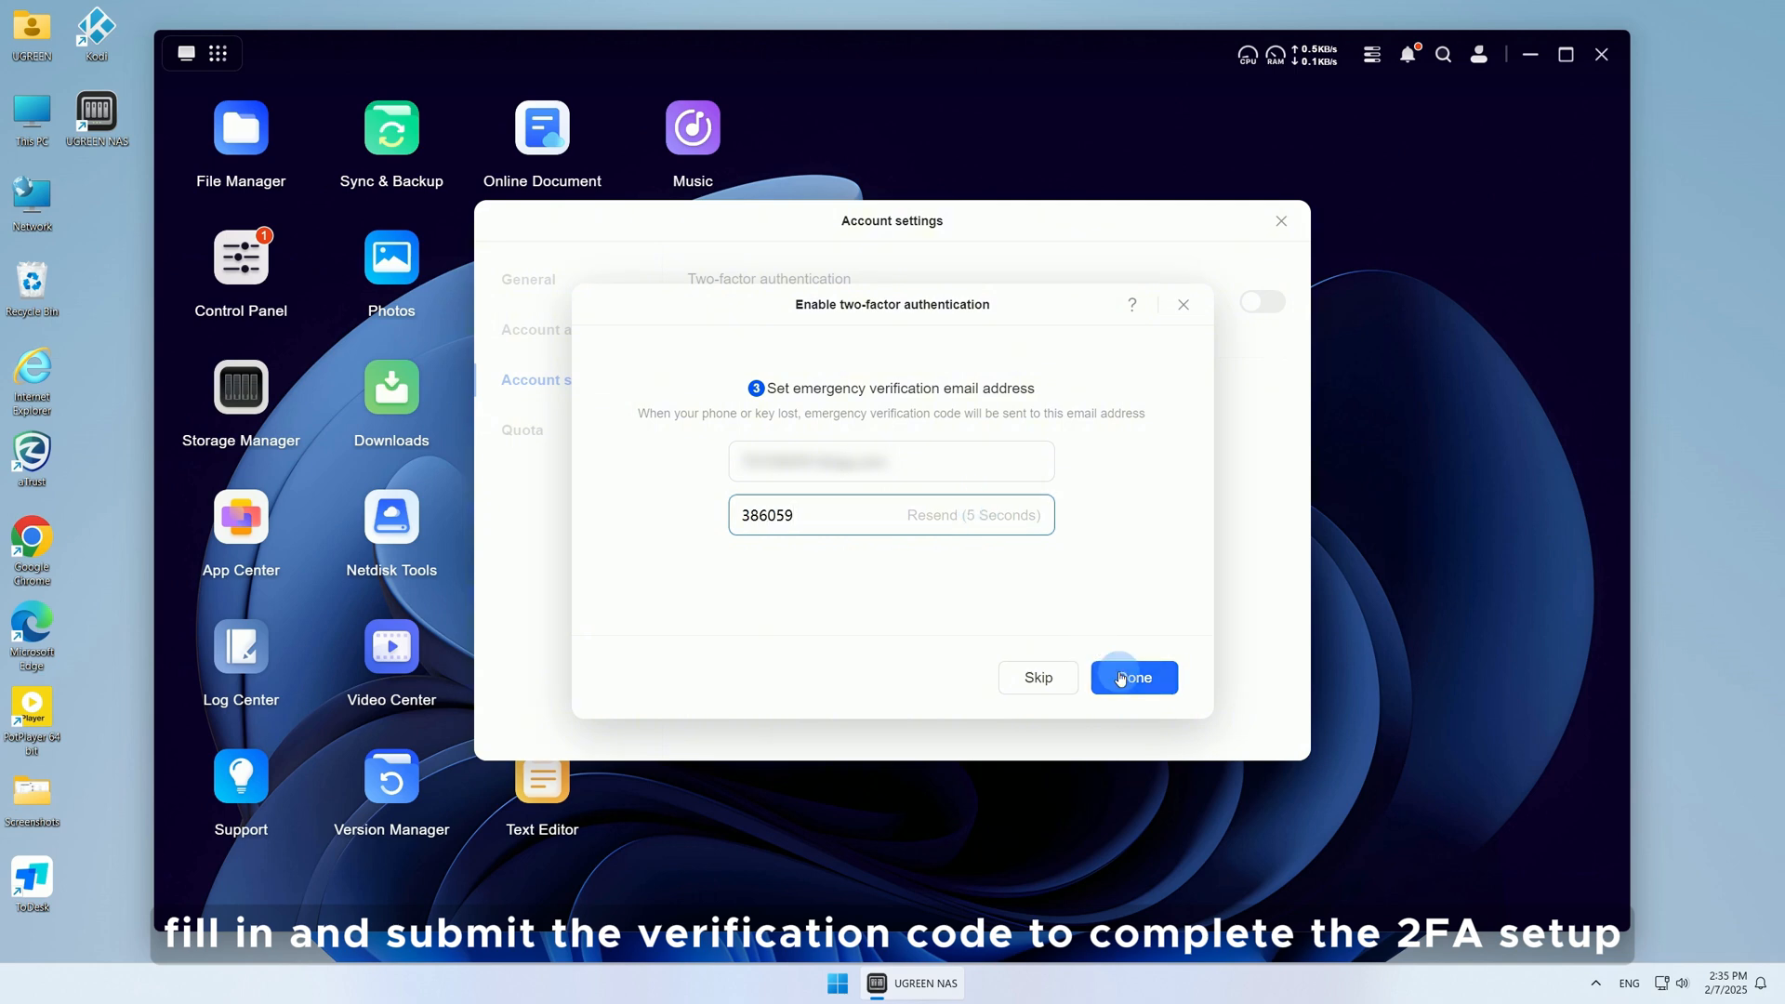
left_click(1132, 677)
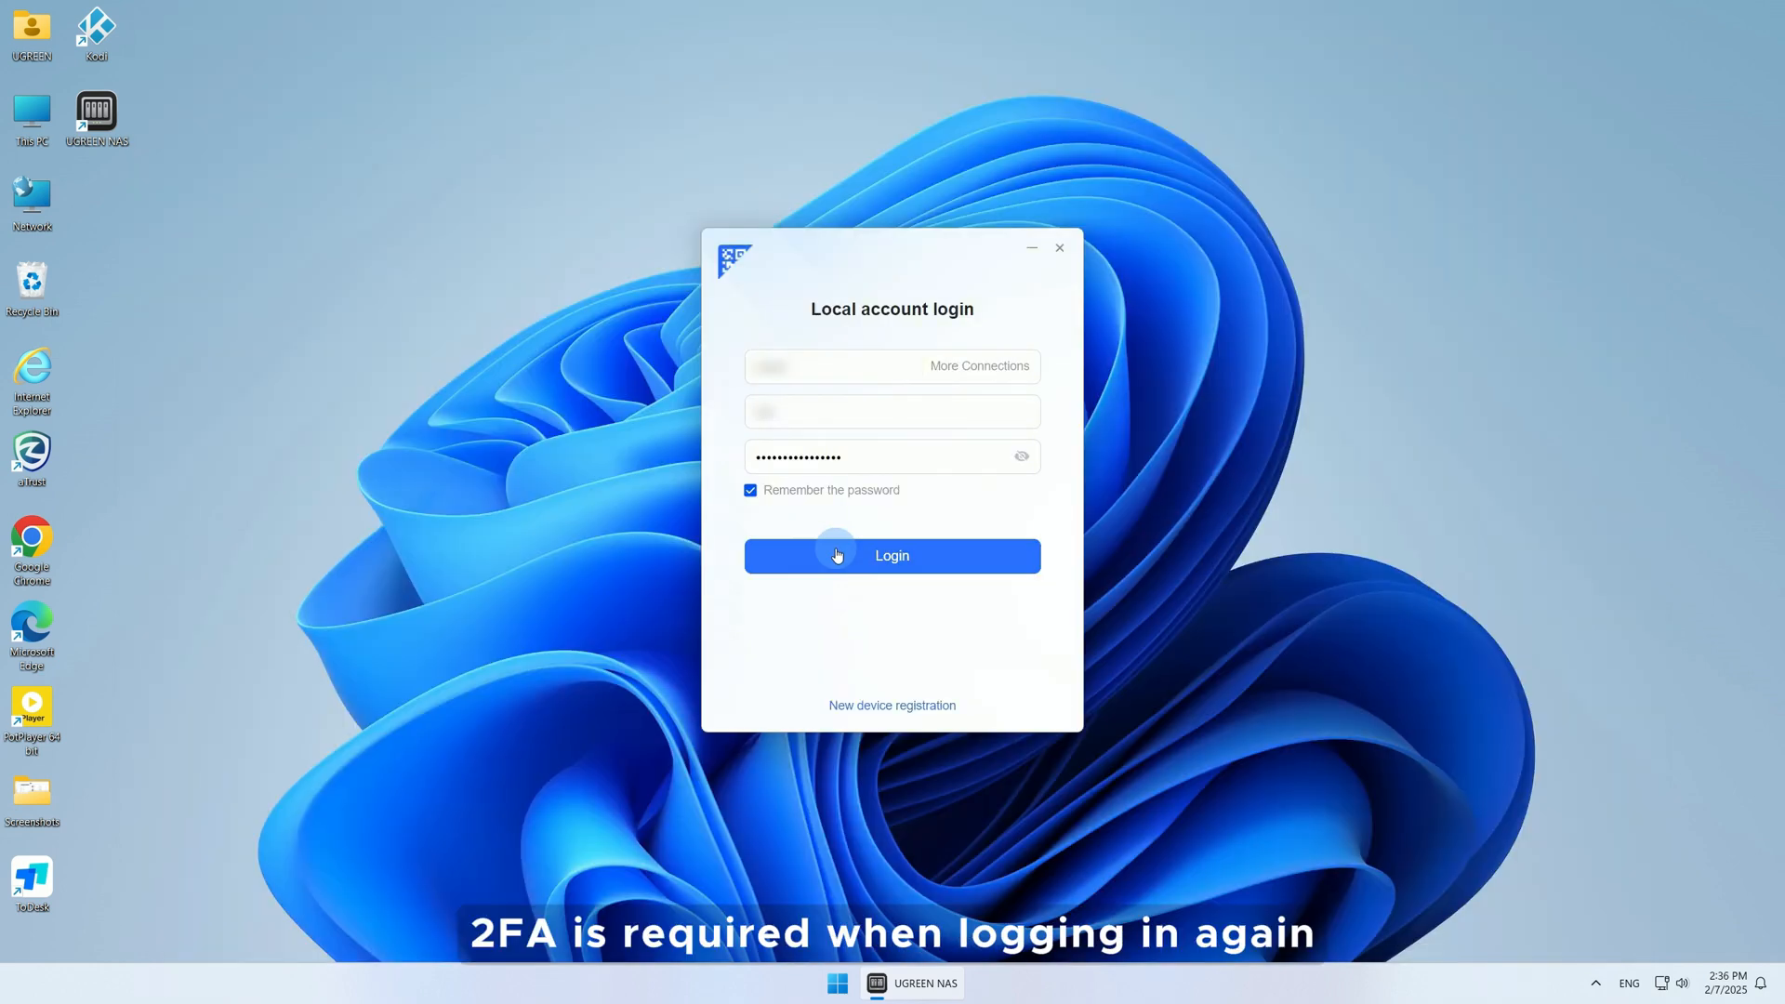
Log in with the authenticator OTP, ticking 'Trust the current device'.
left_click(891, 556)
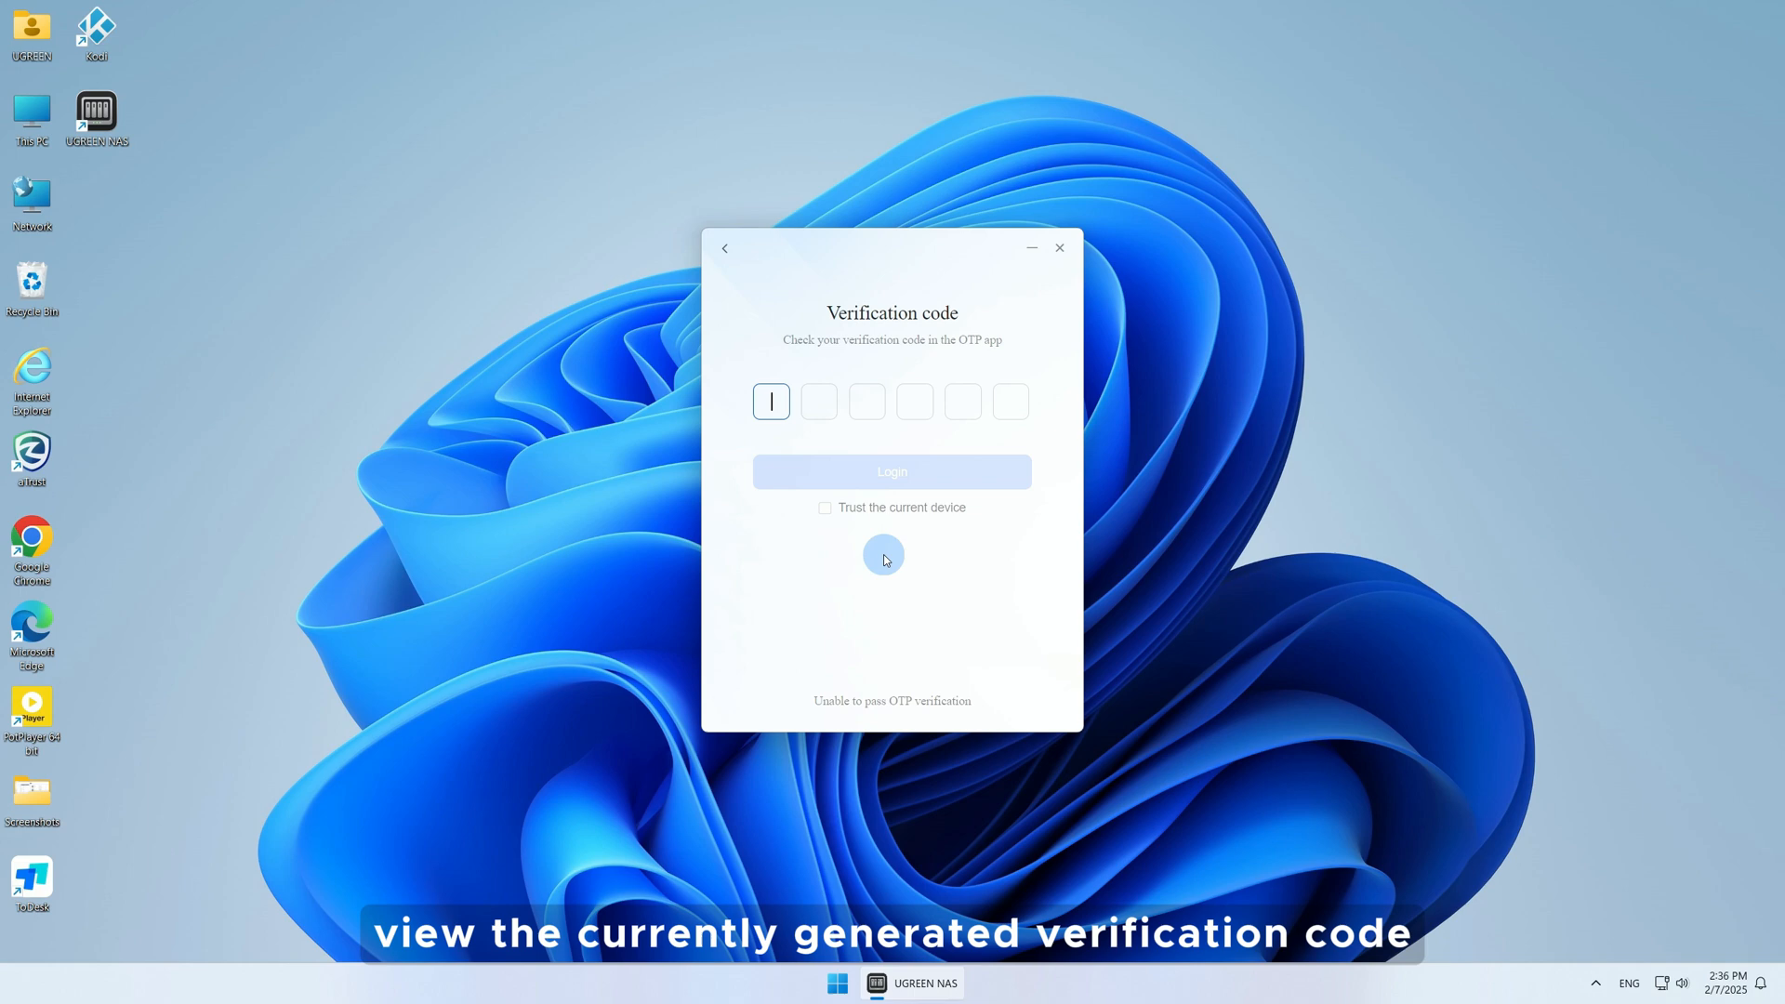
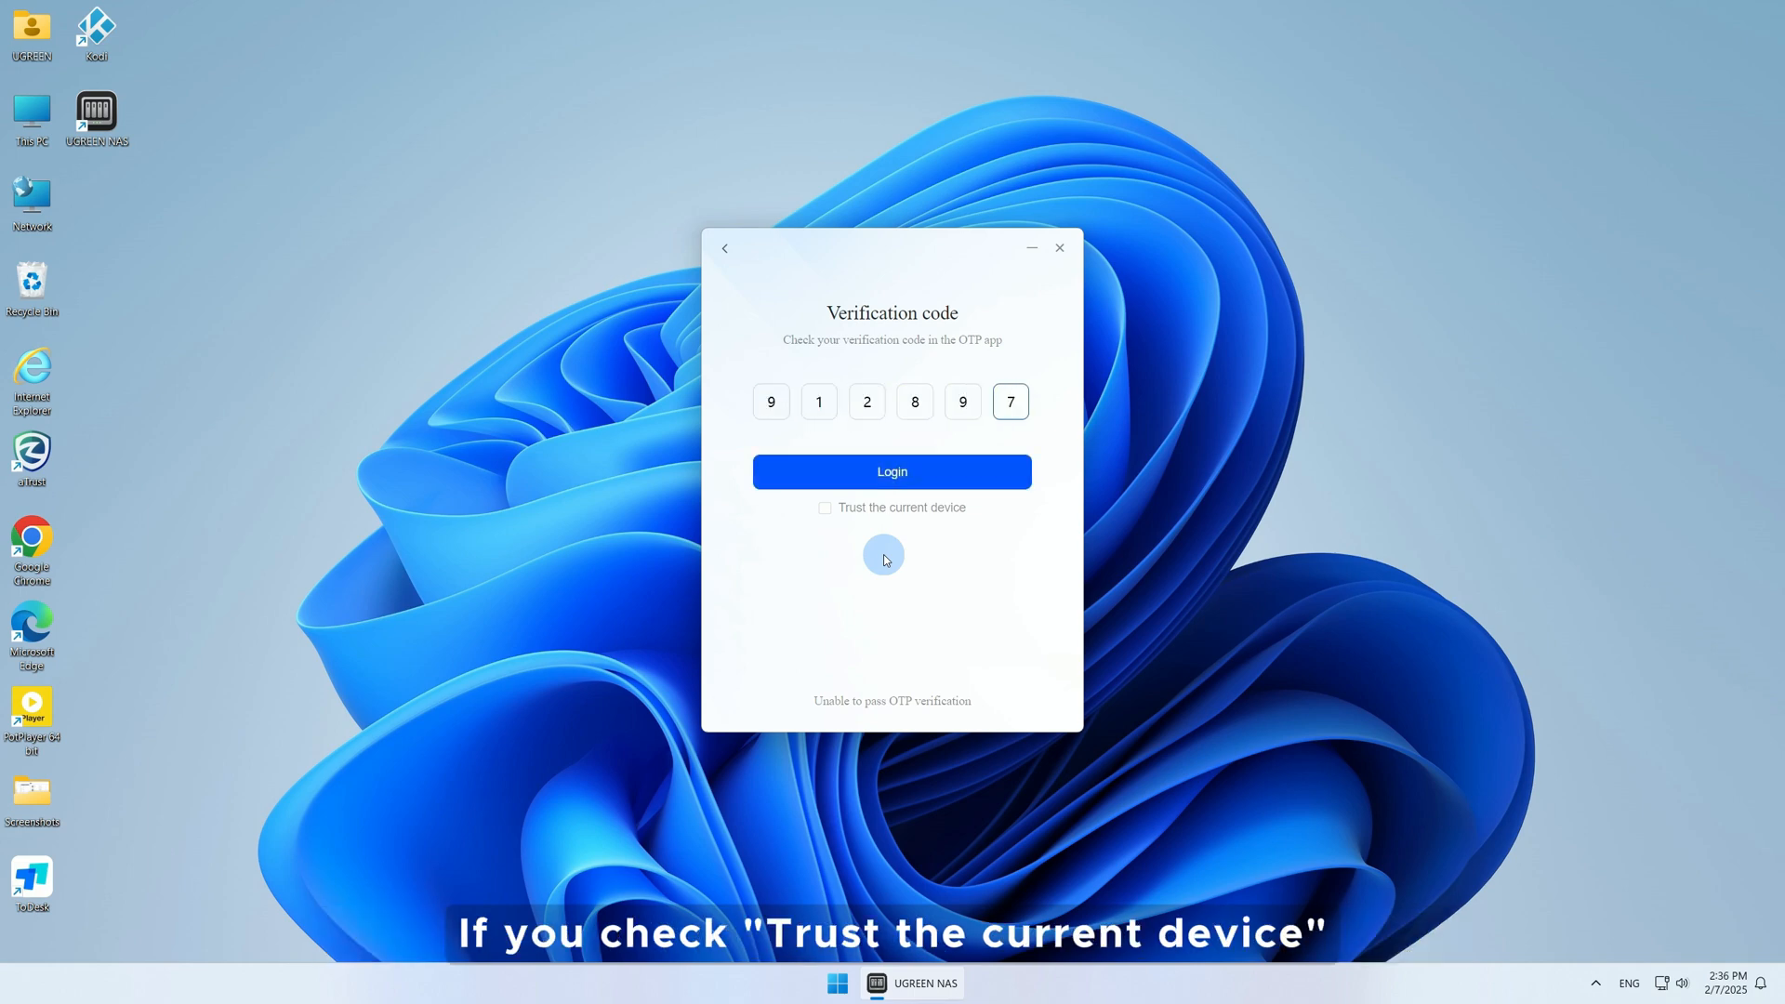
mouse_move(826, 507)
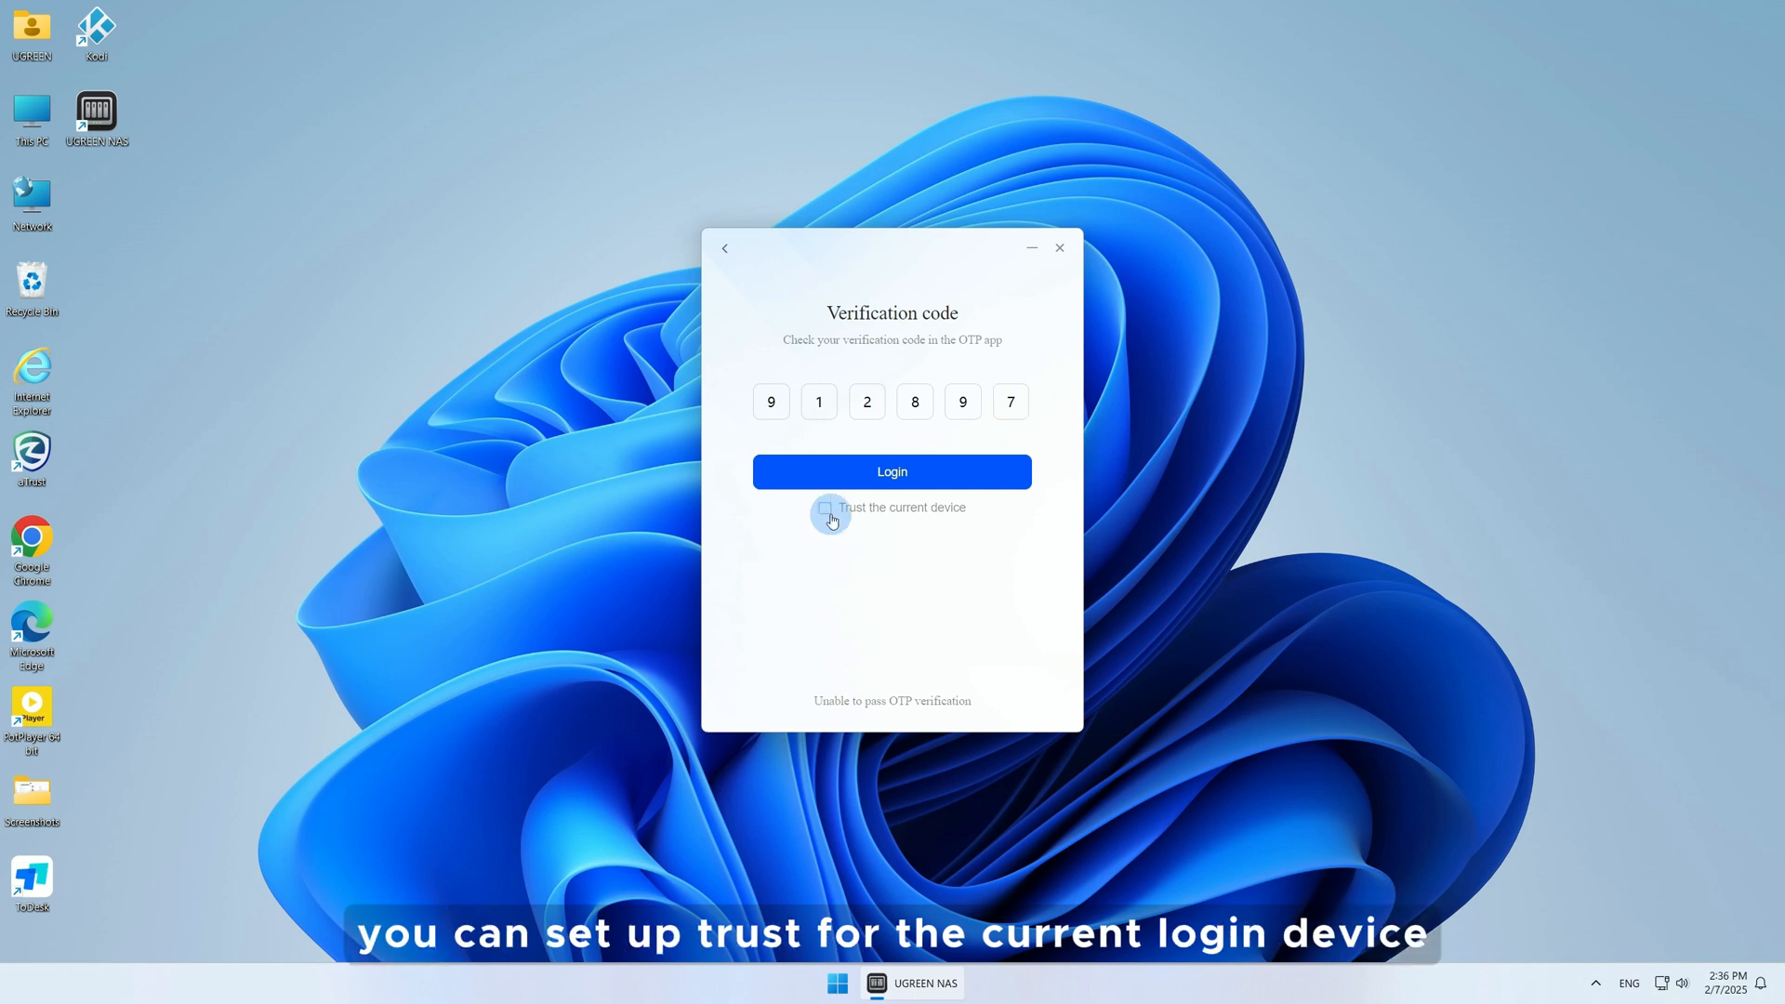
left_click(824, 508)
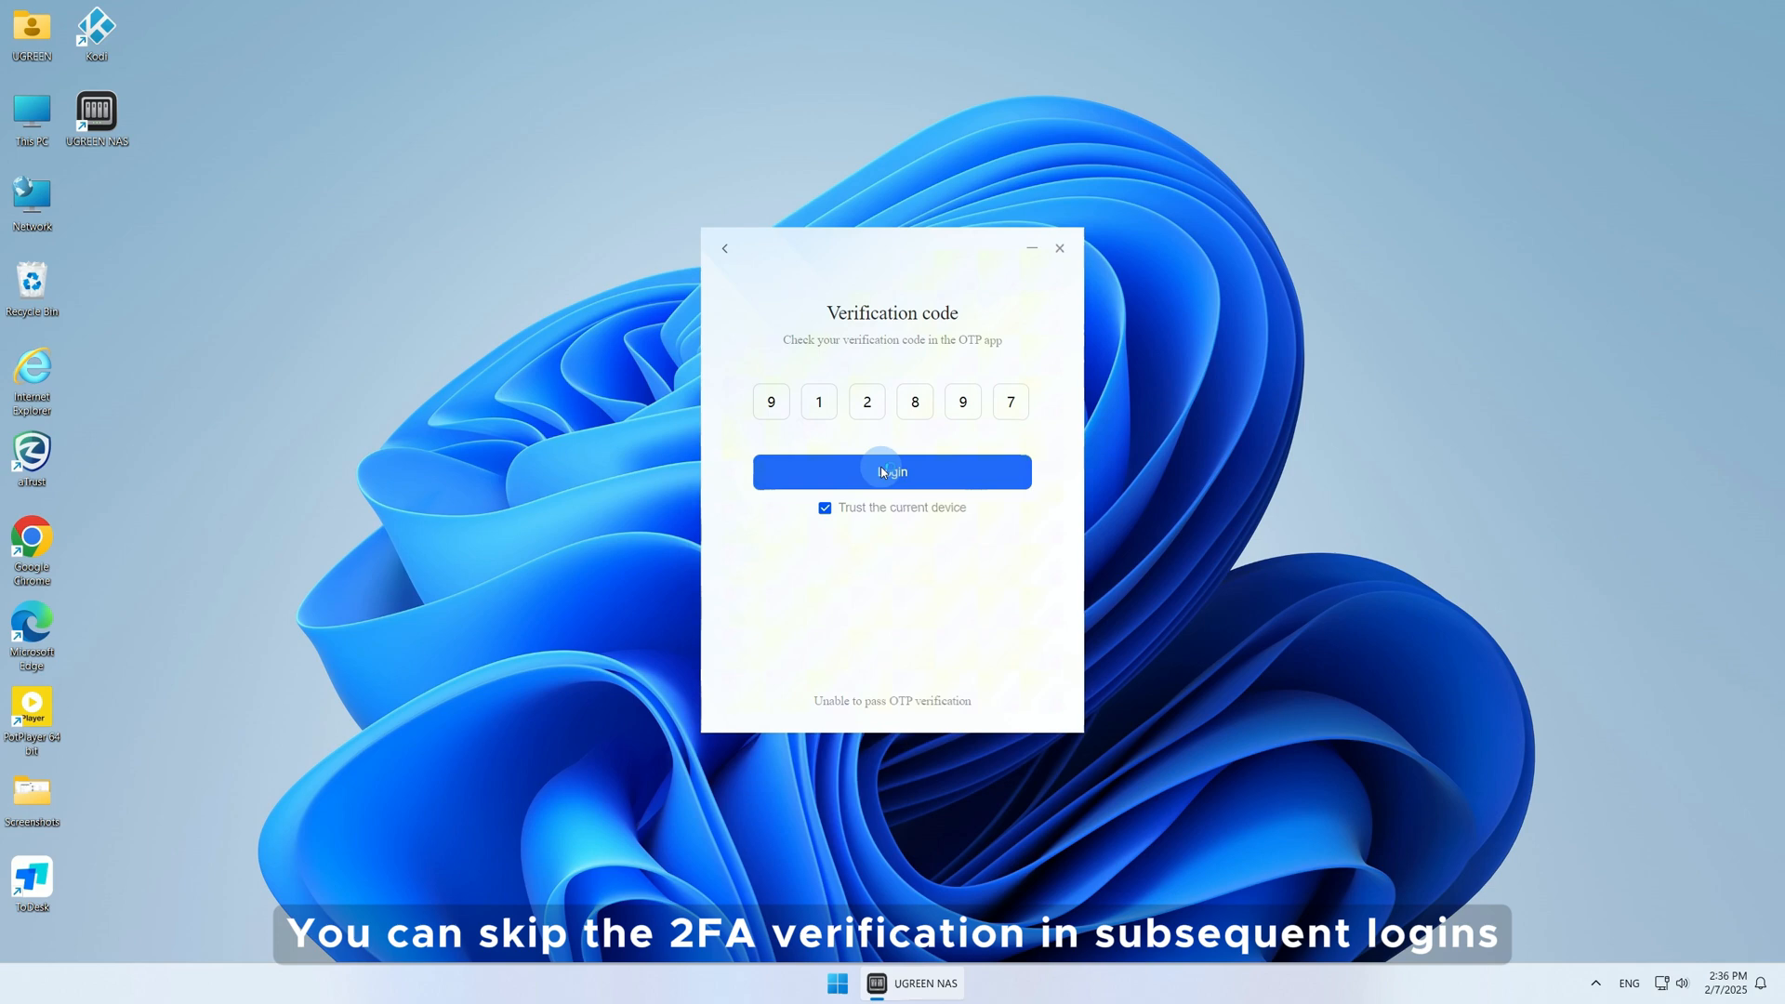
left_click(892, 471)
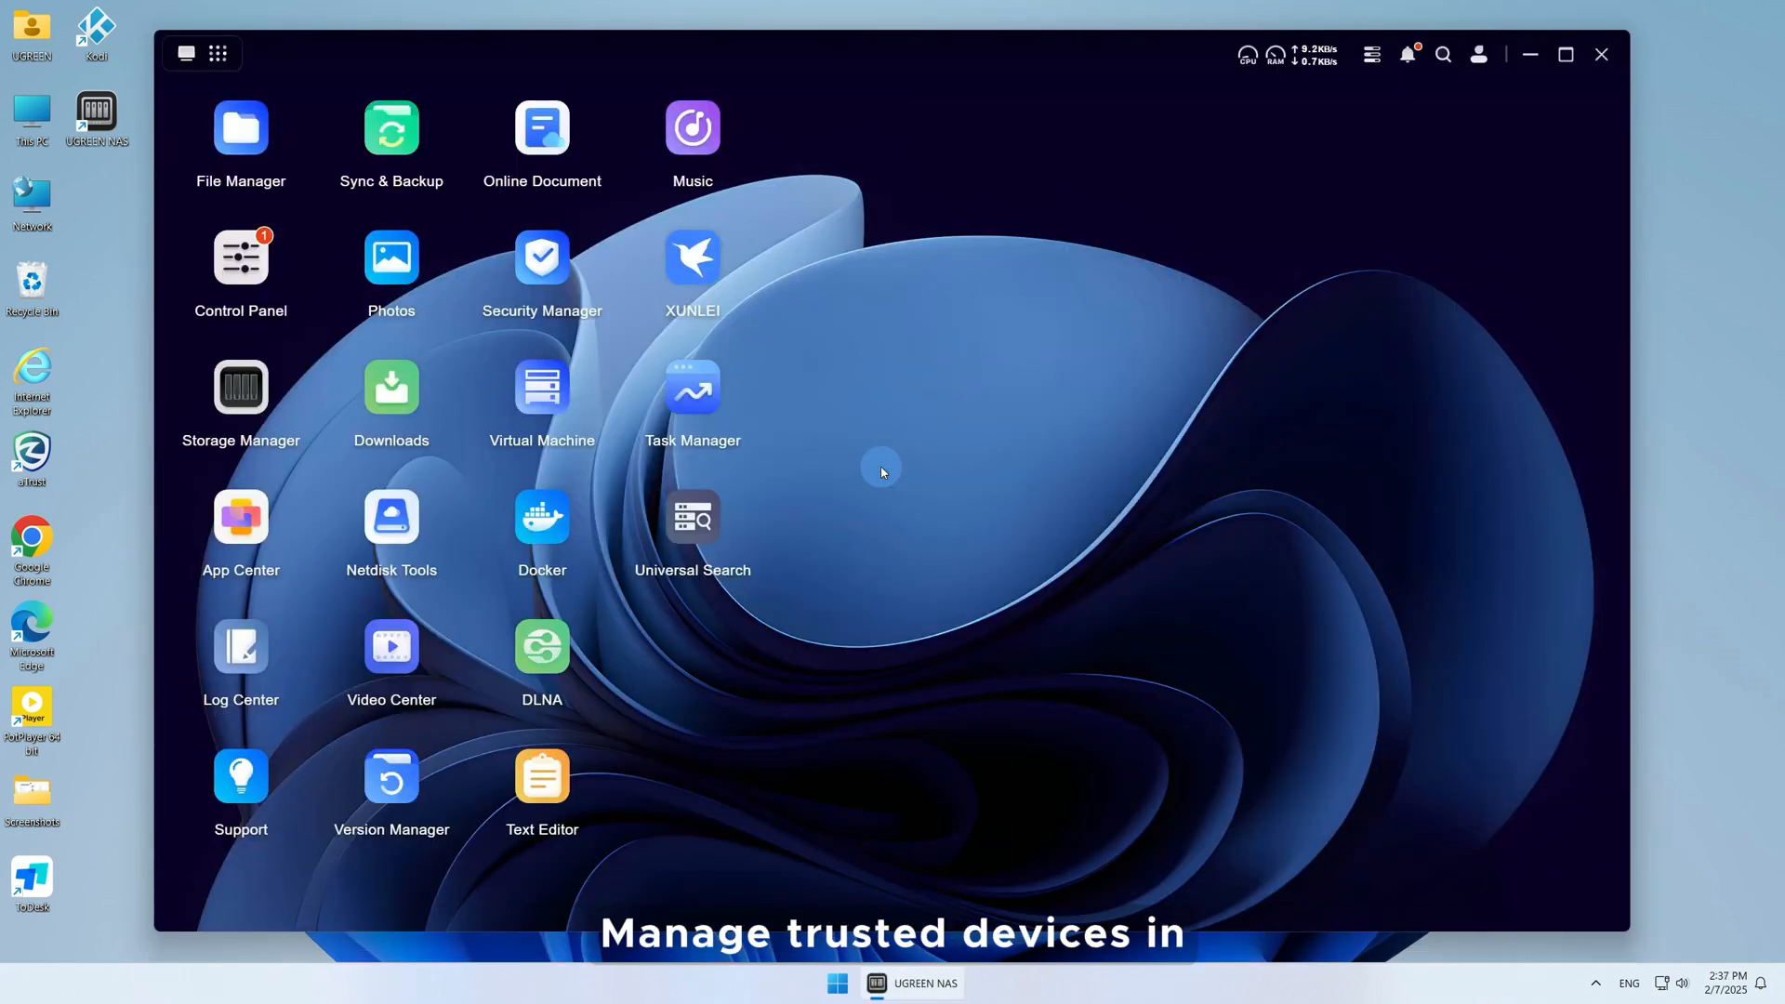
mouse_move(1477, 54)
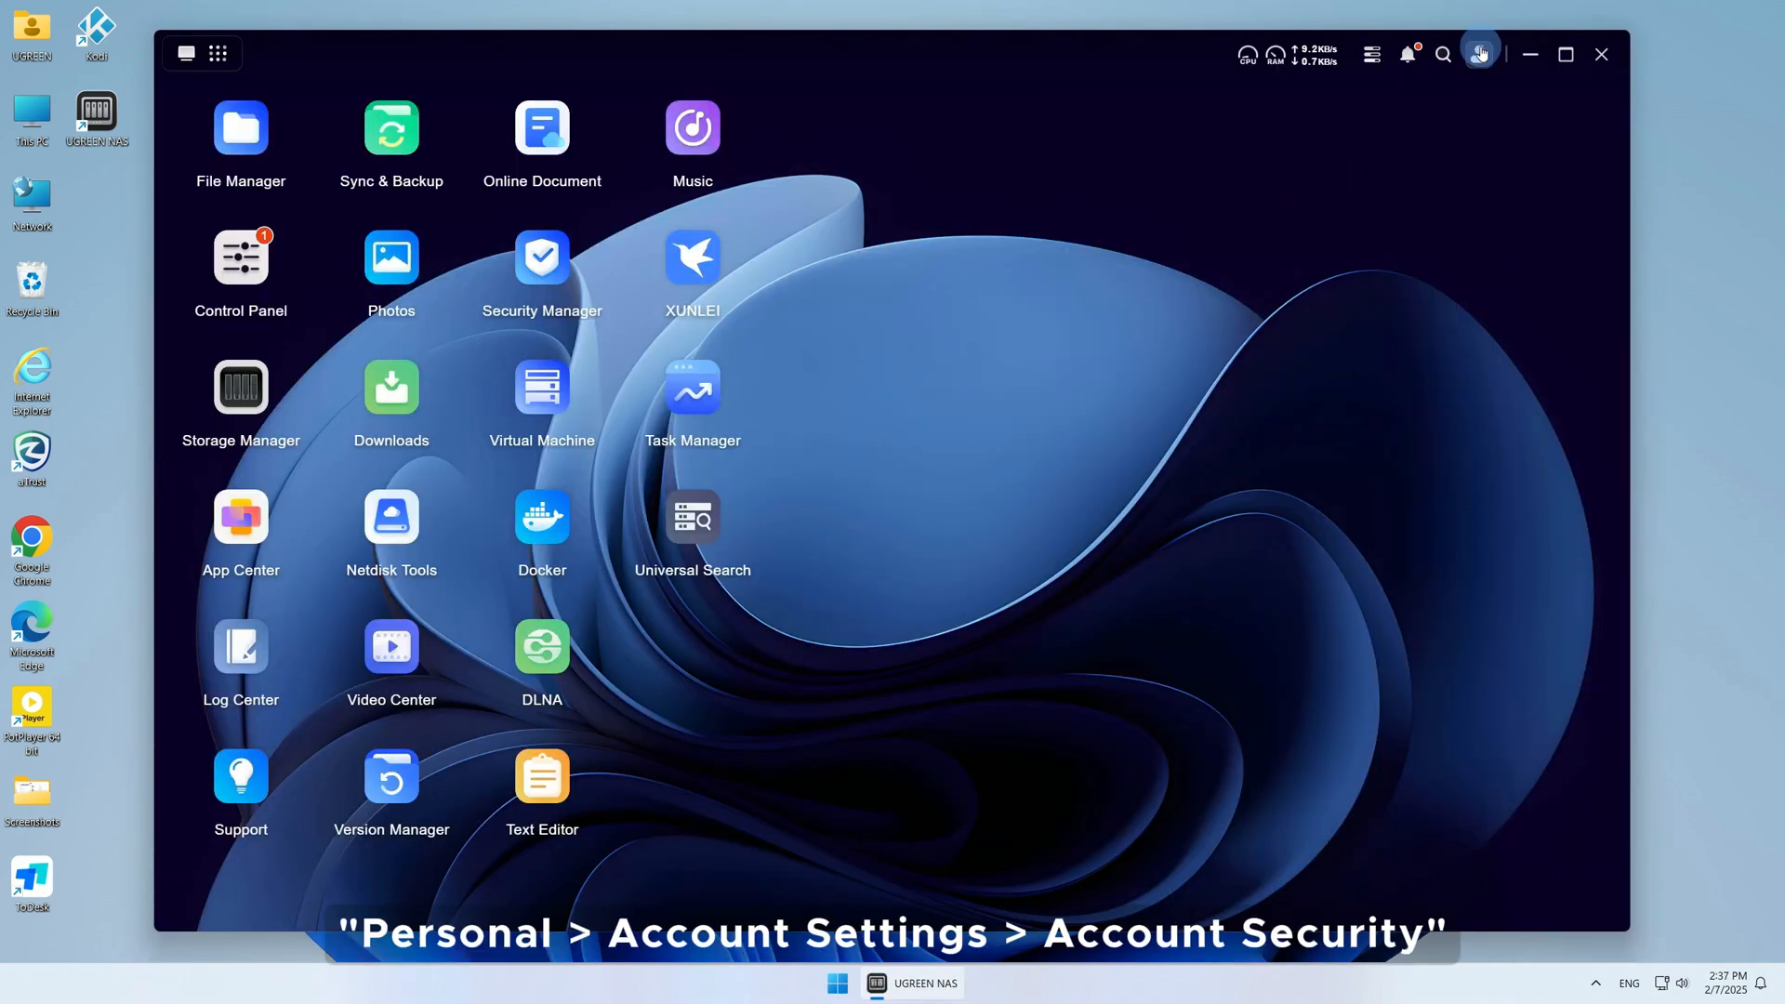
Open Manage trusted devices under Account security and confirm the account password.
left_click(1479, 54)
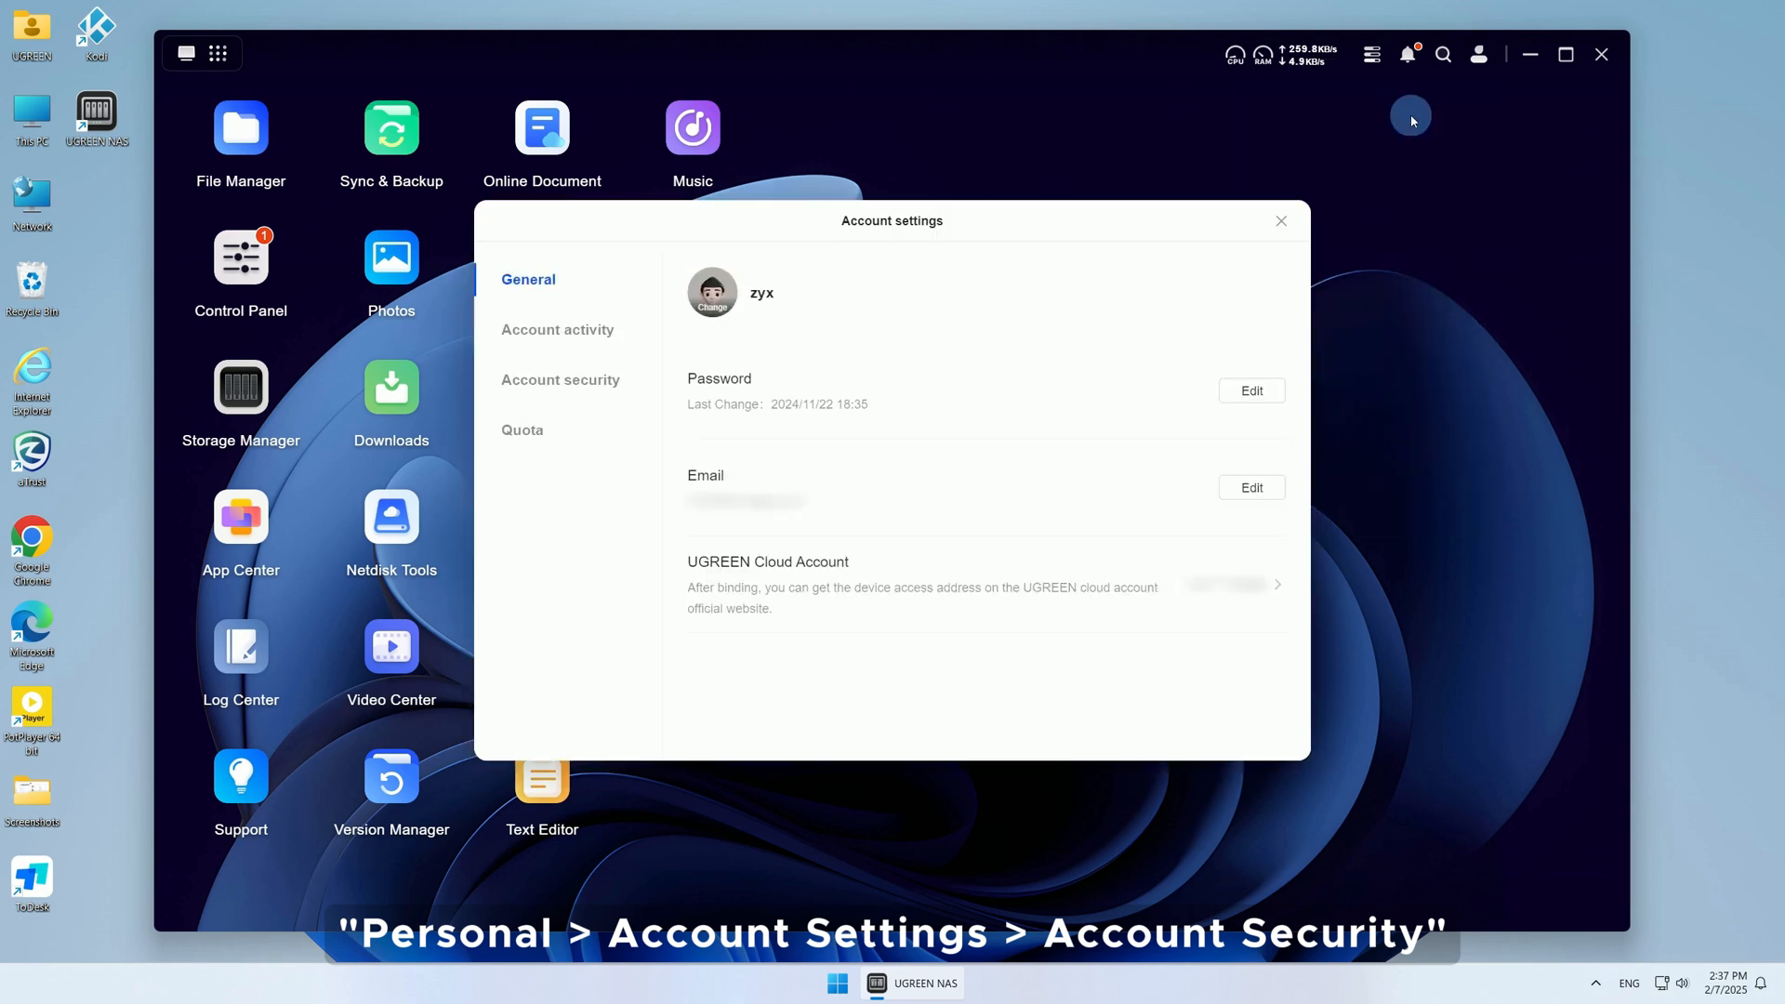
left_click(560, 380)
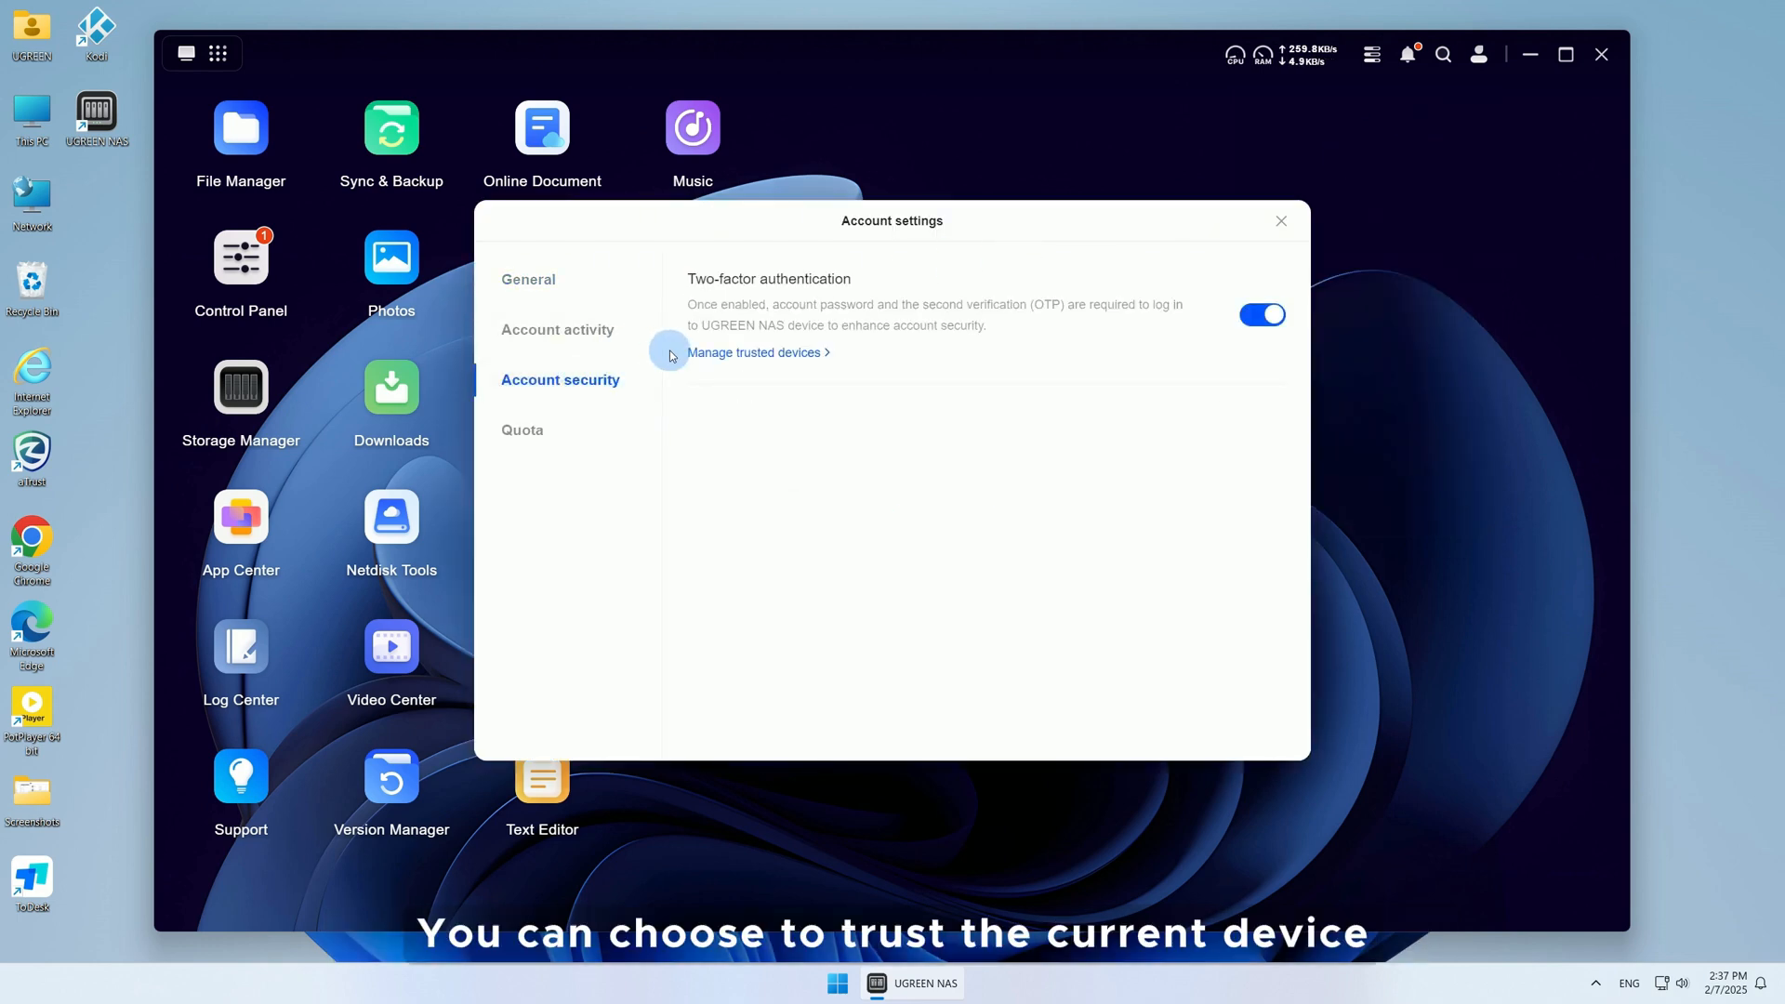
left_click(752, 351)
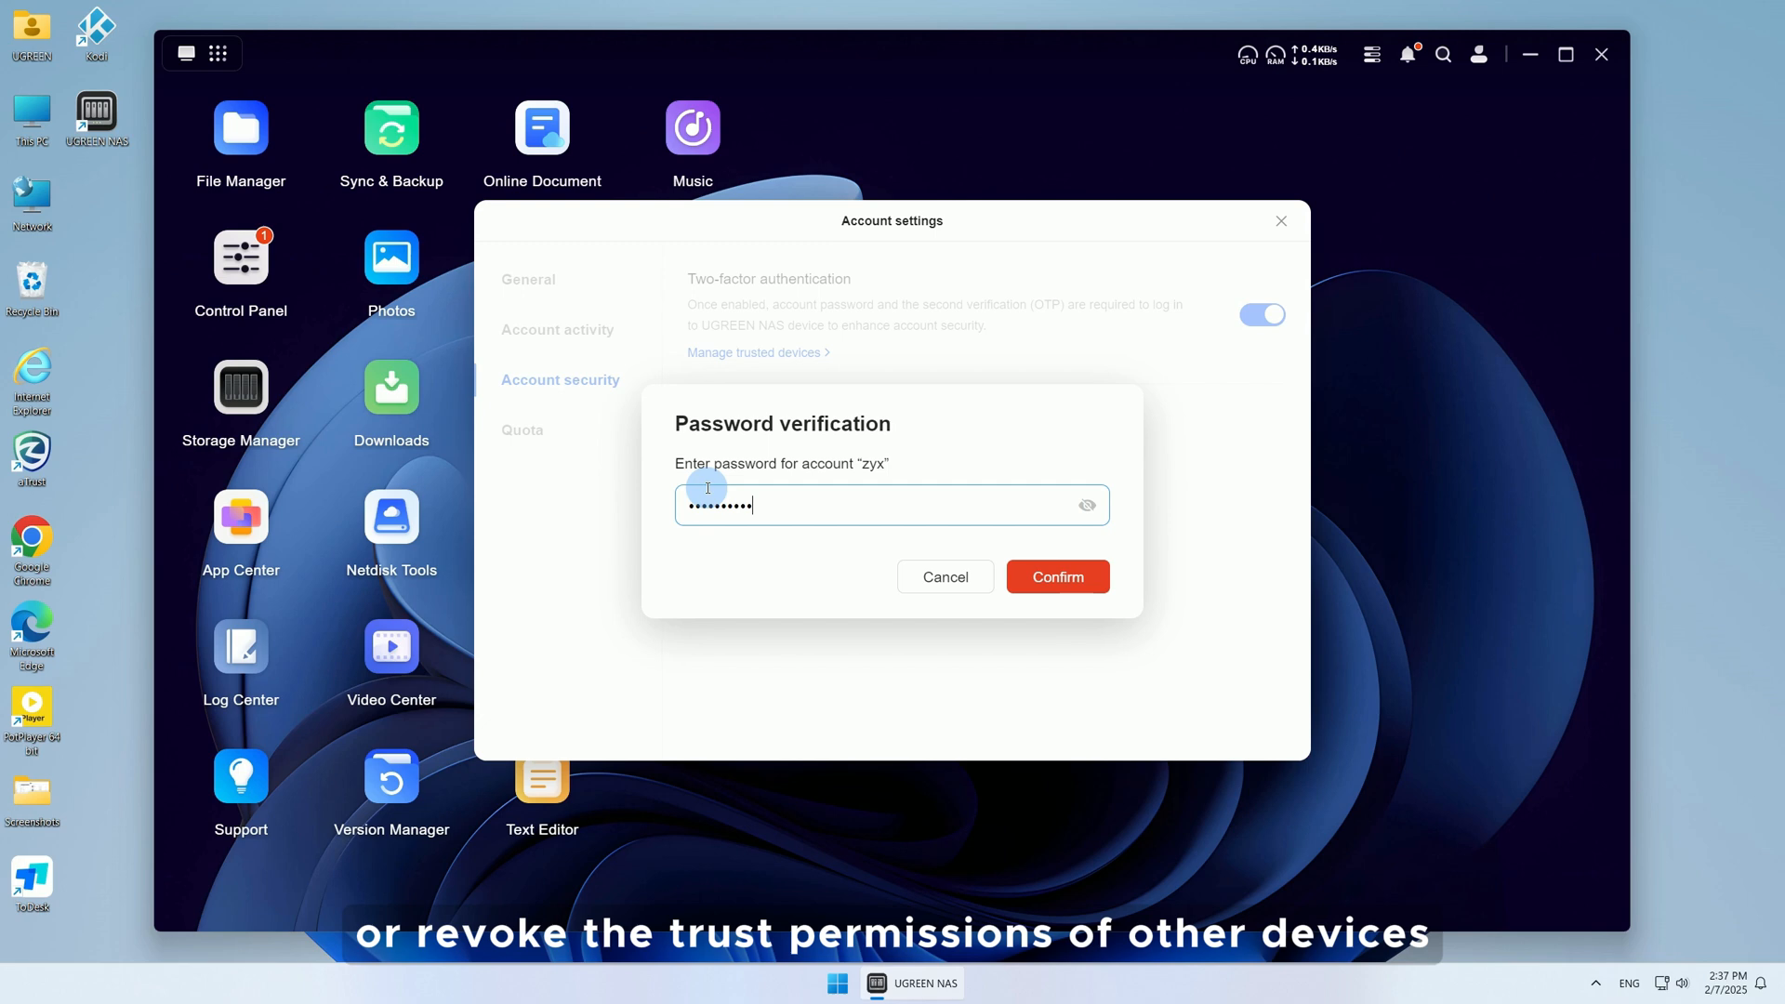
left_click(1055, 576)
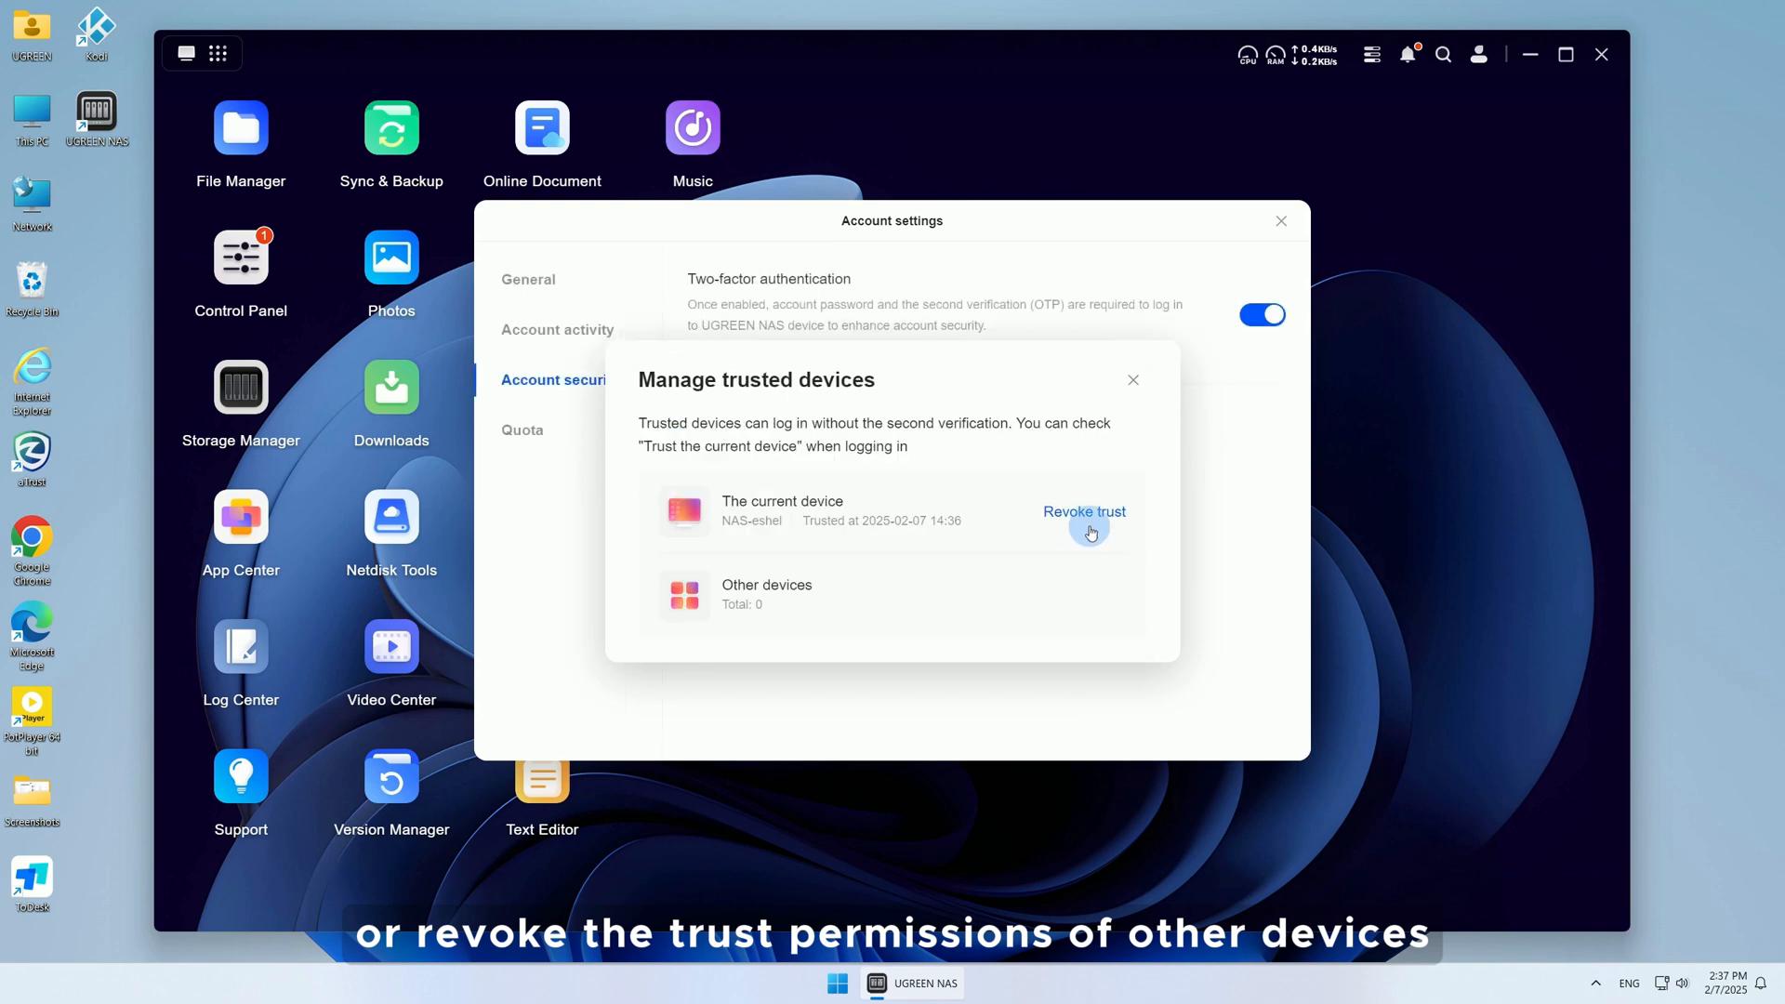